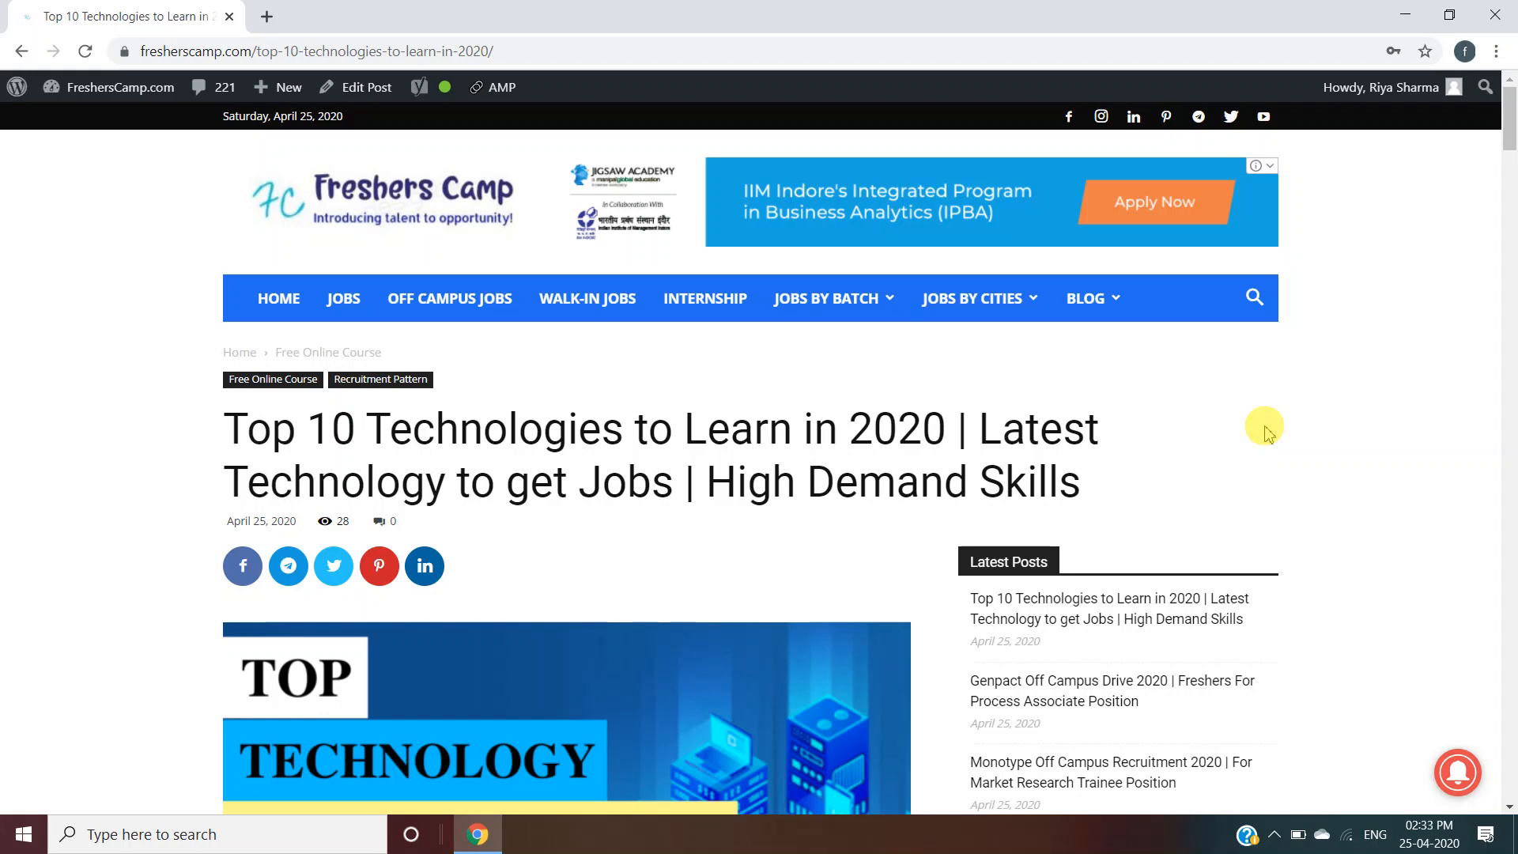
pyautogui.moveTo(1503, 121)
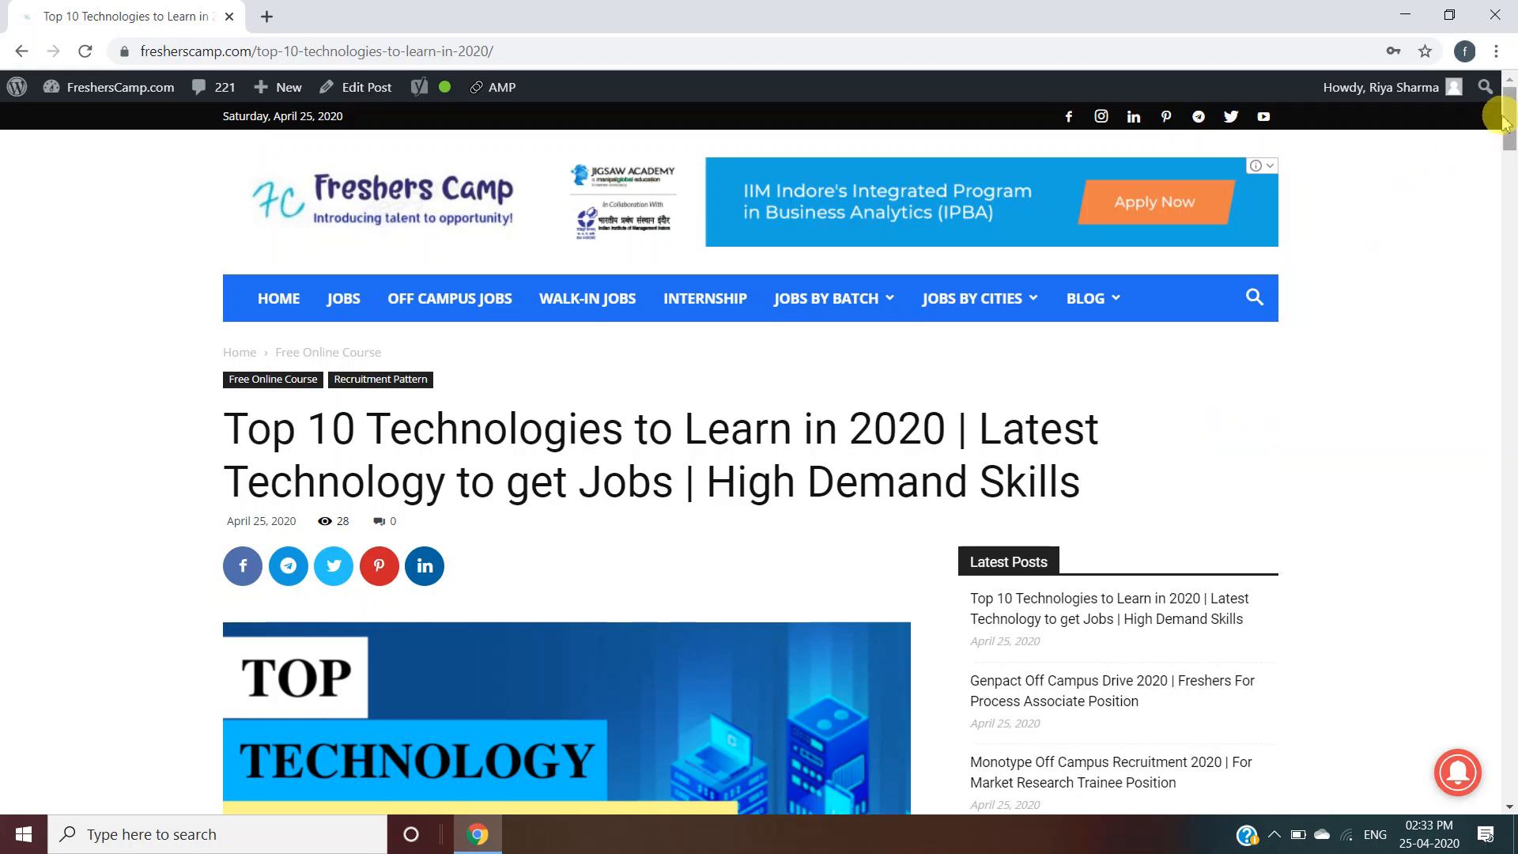
pyautogui.scroll(-3)
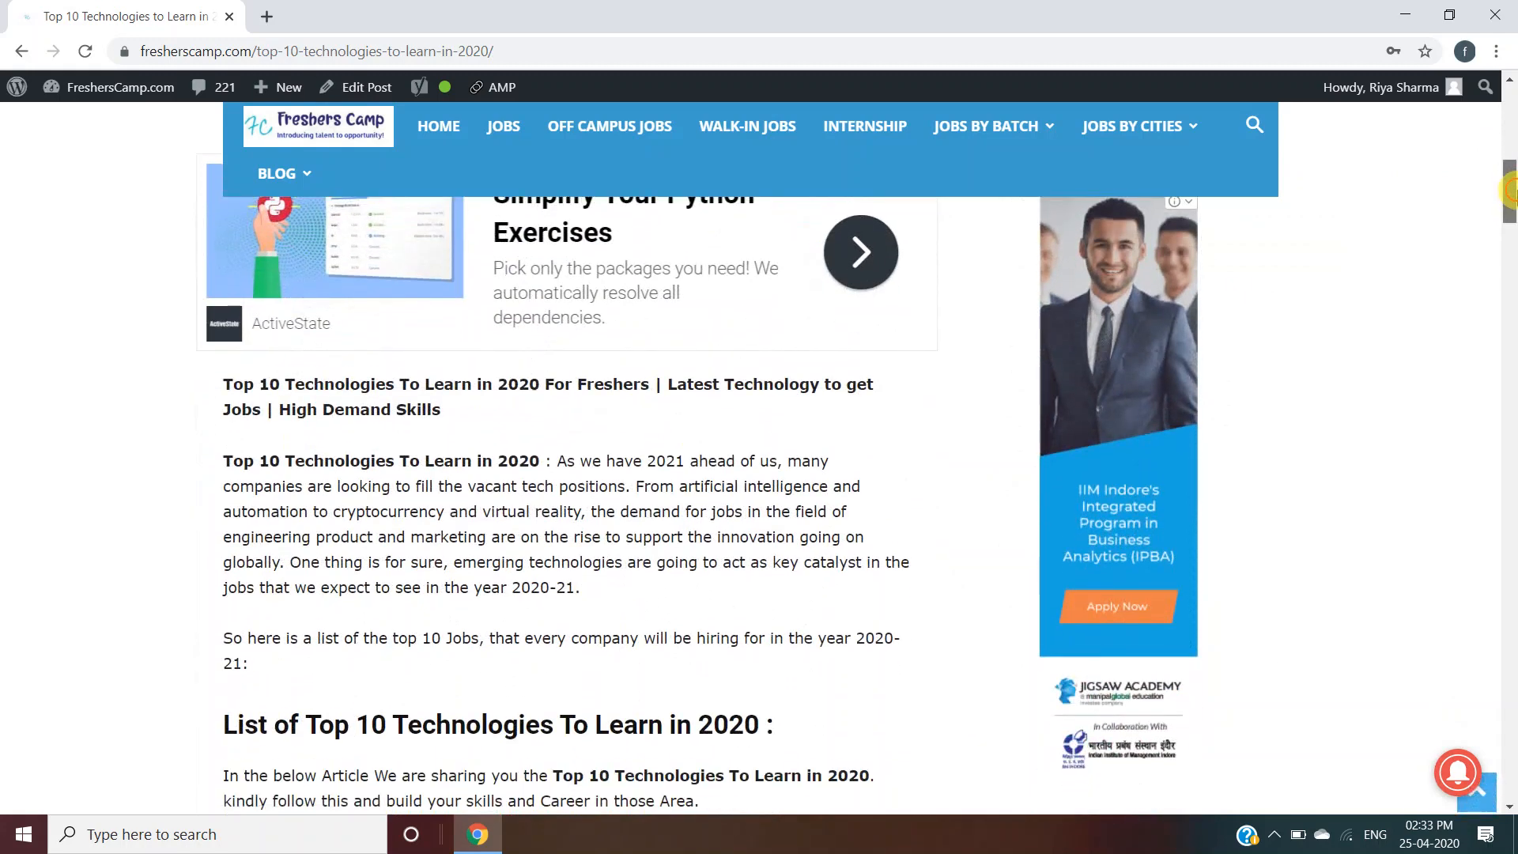
pyautogui.scroll(-3)
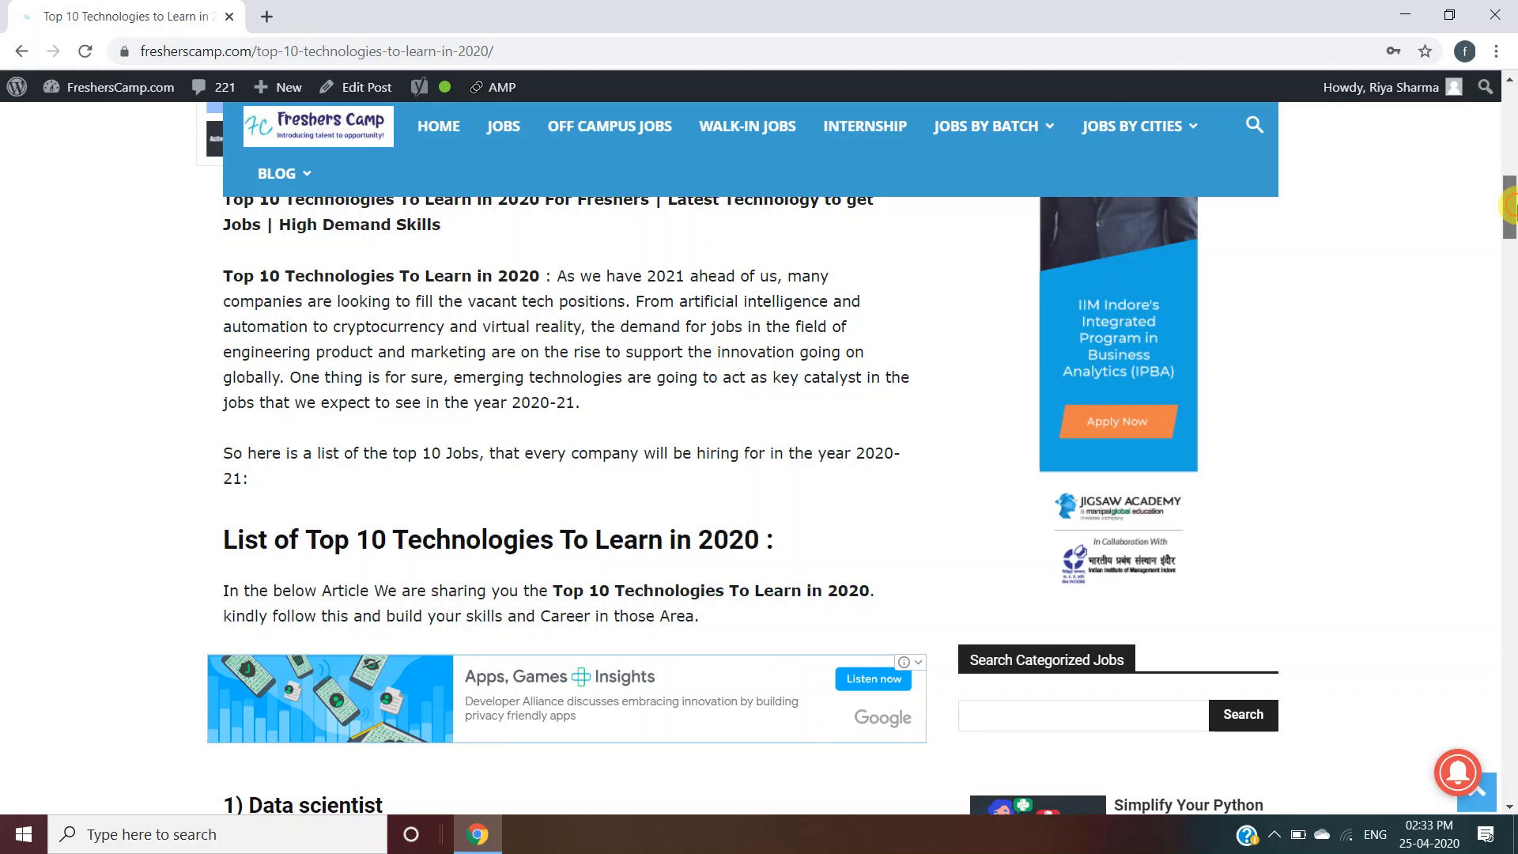
pyautogui.scroll(-3)
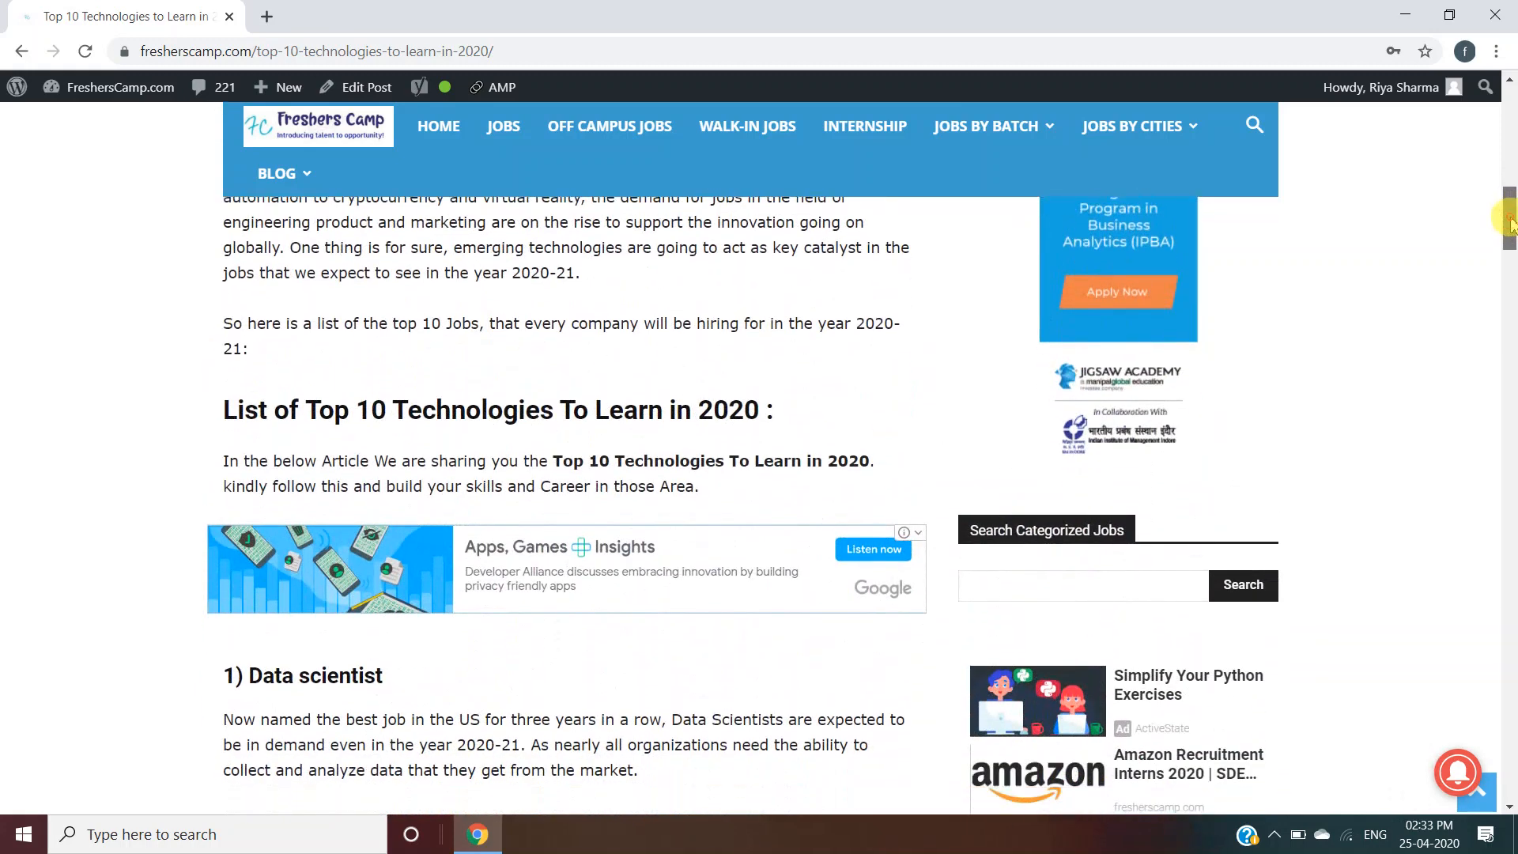
pyautogui.scroll(-3)
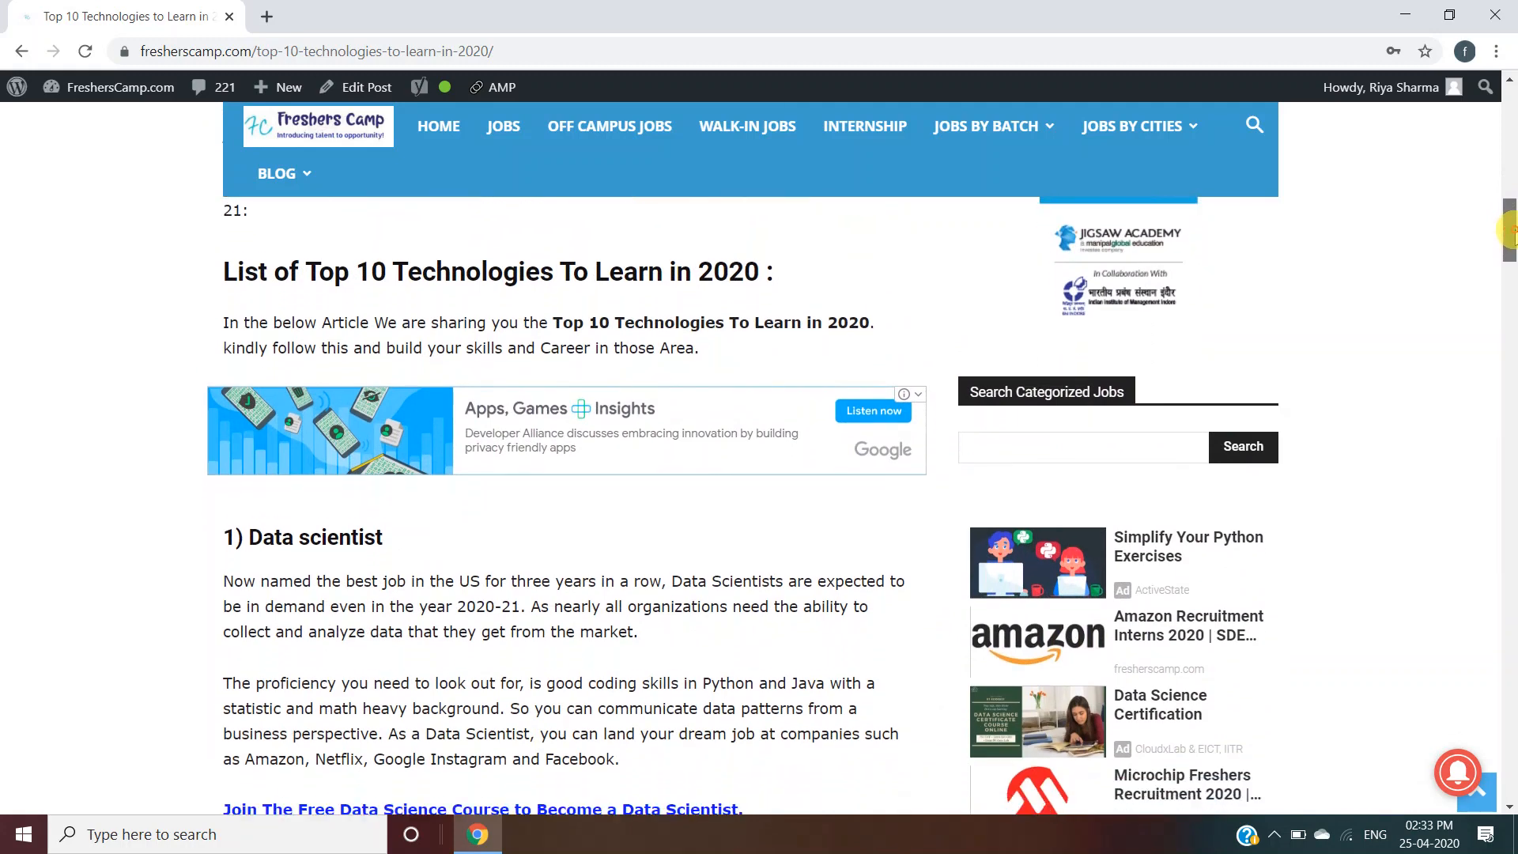
pyautogui.scroll(-3)
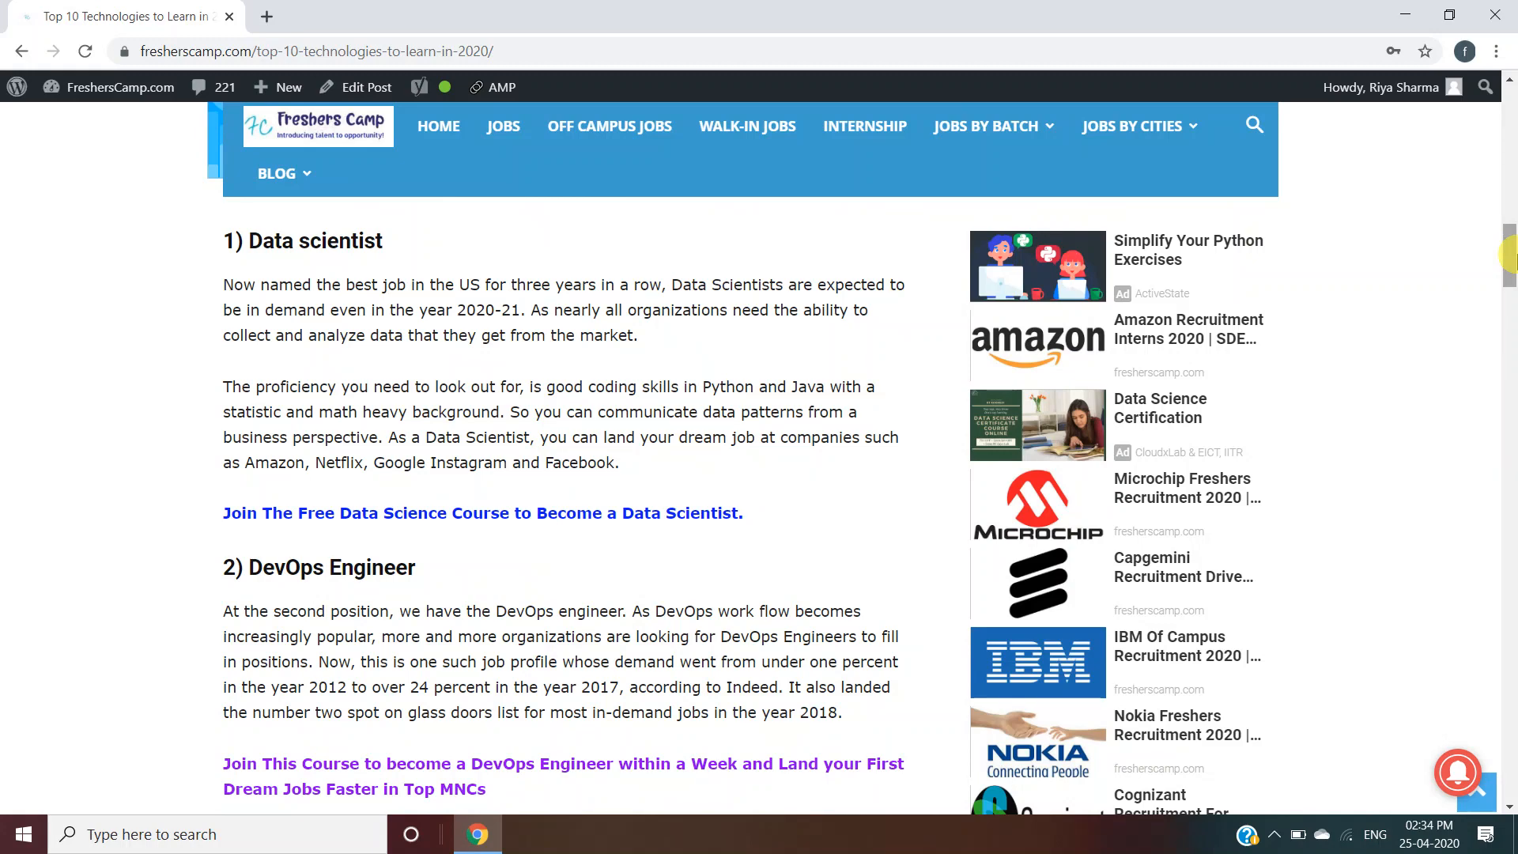
pyautogui.scroll(-3)
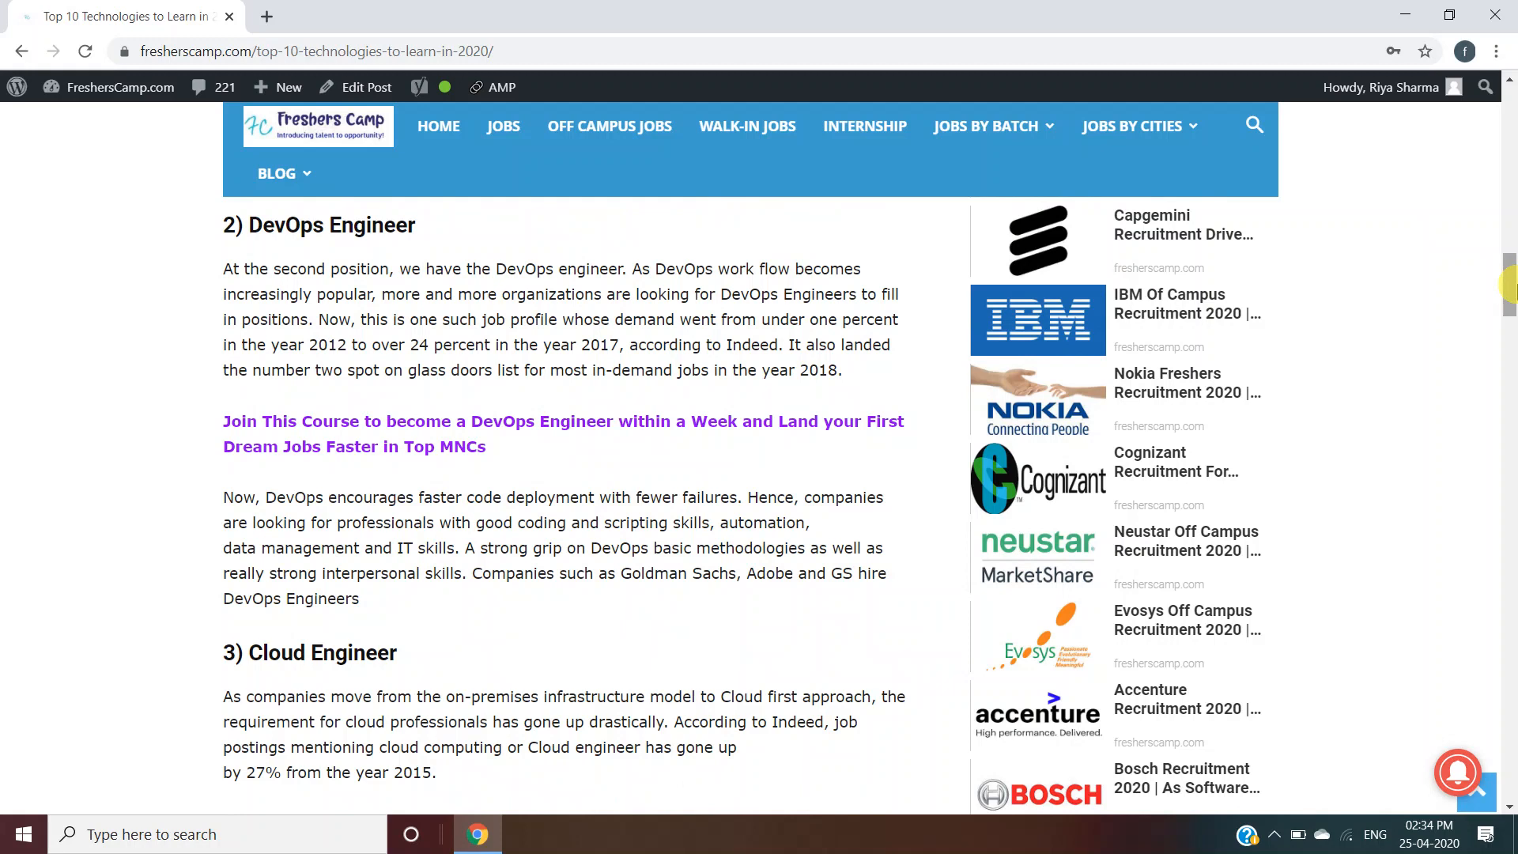
pyautogui.scroll(-3)
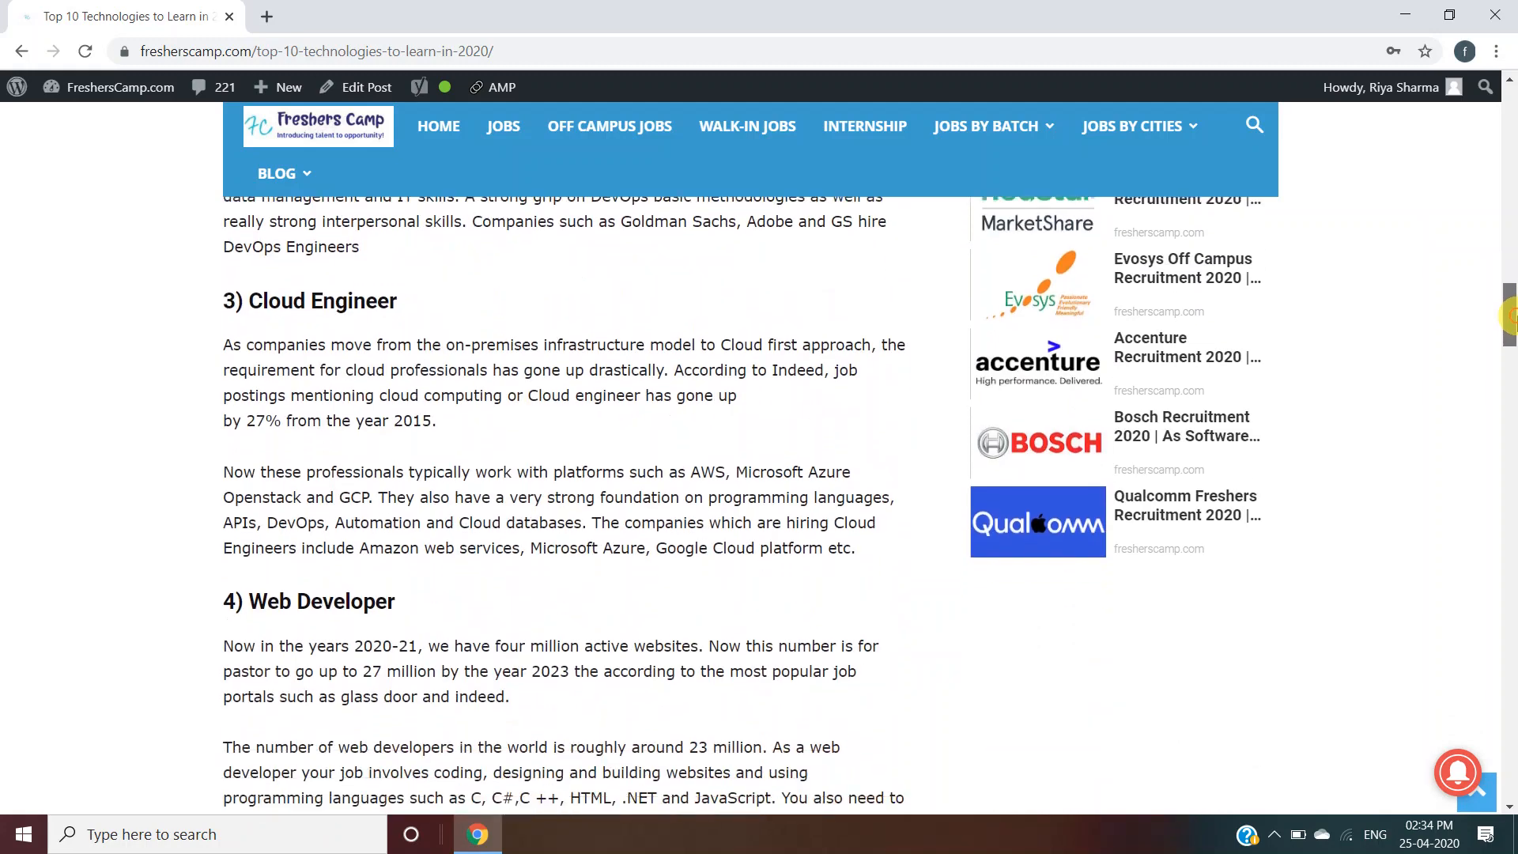
pyautogui.scroll(-3)
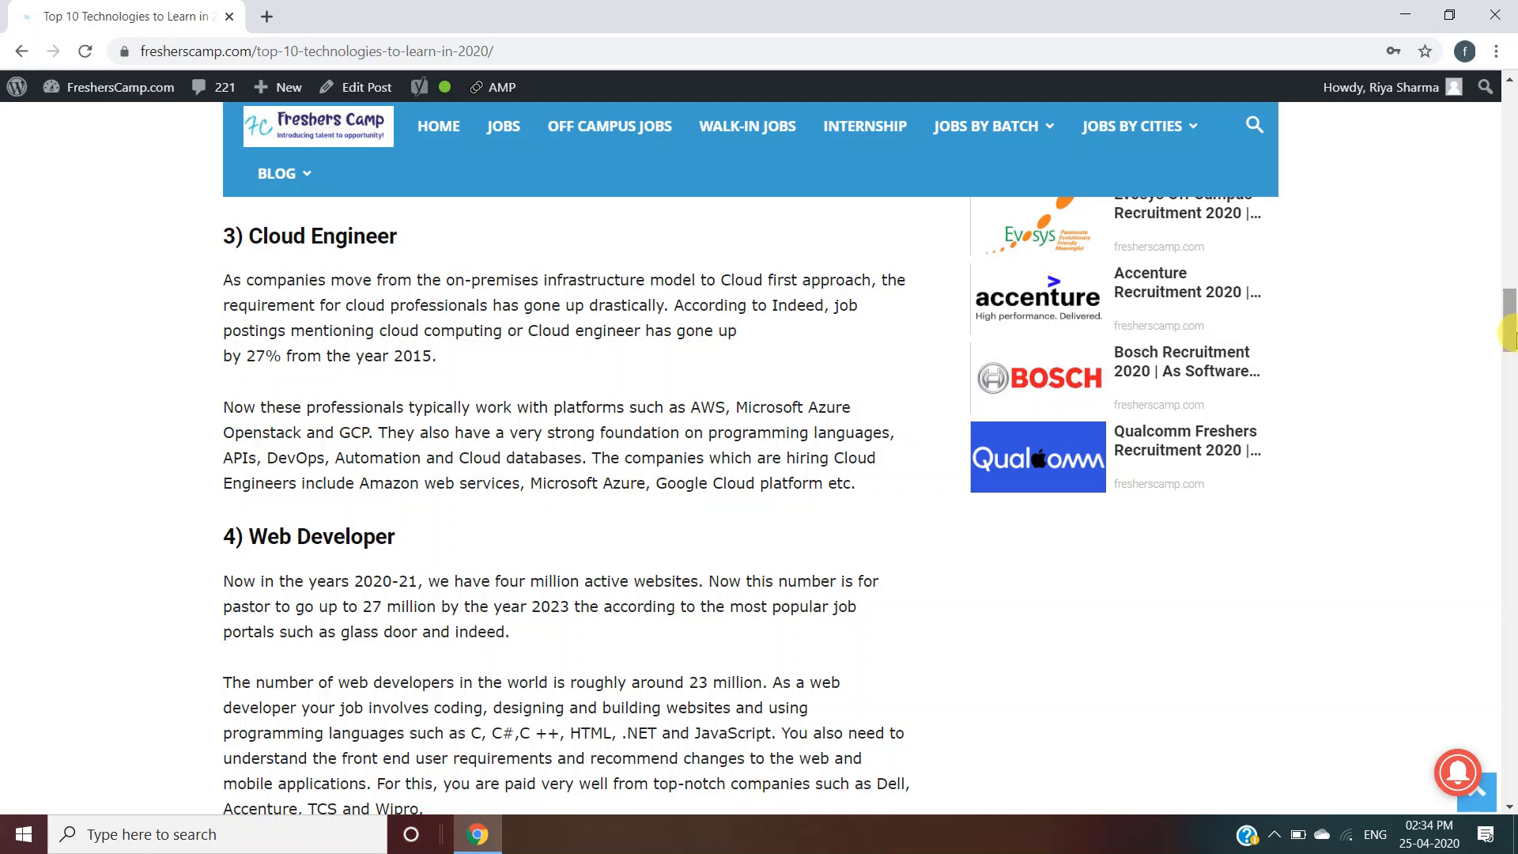
pyautogui.scroll(-3)
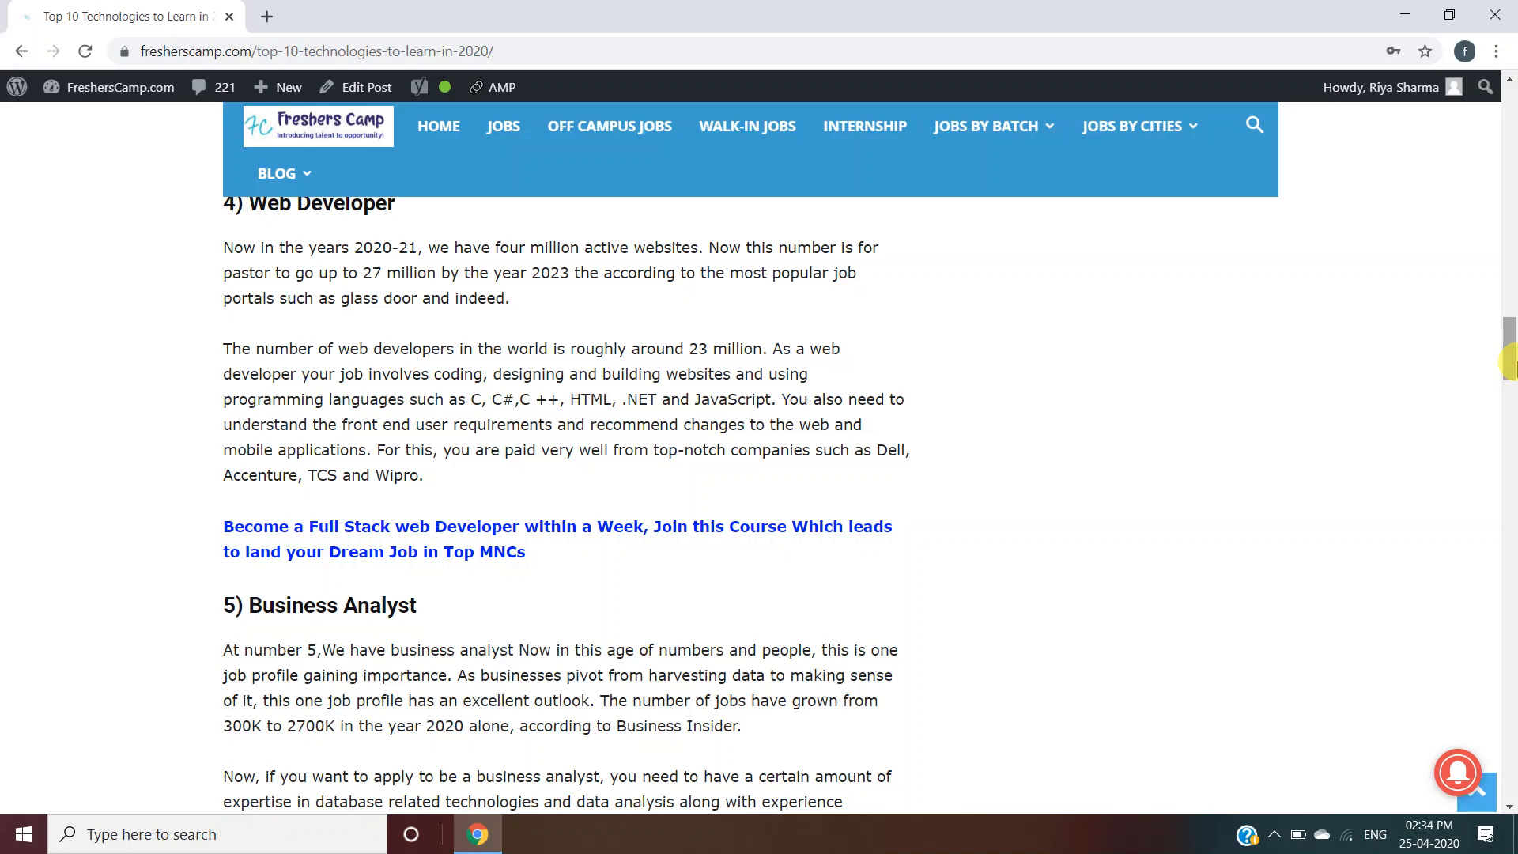
pyautogui.scroll(-3)
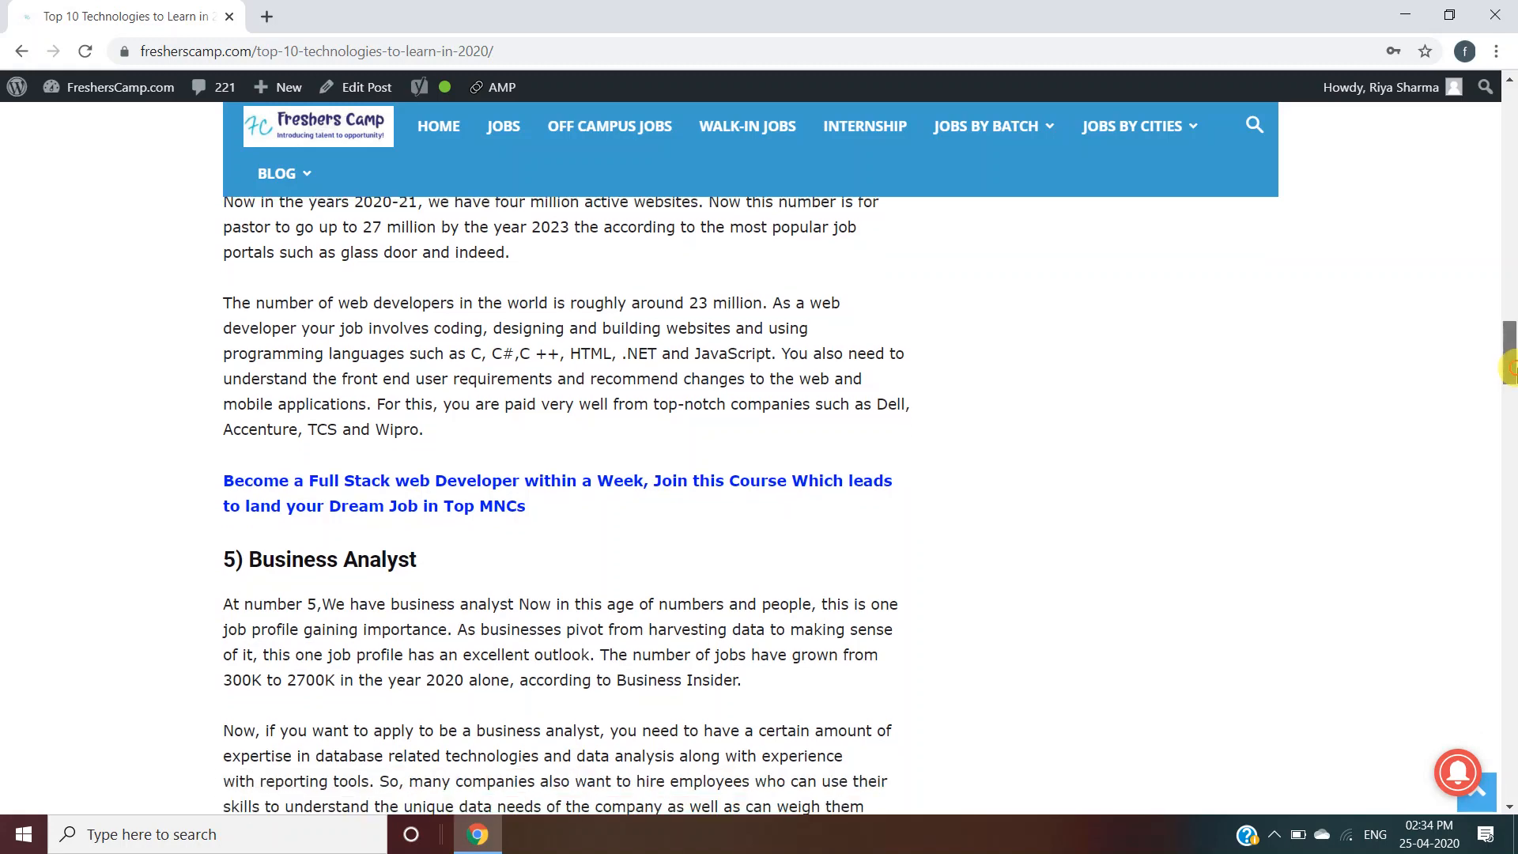
pyautogui.scroll(-3)
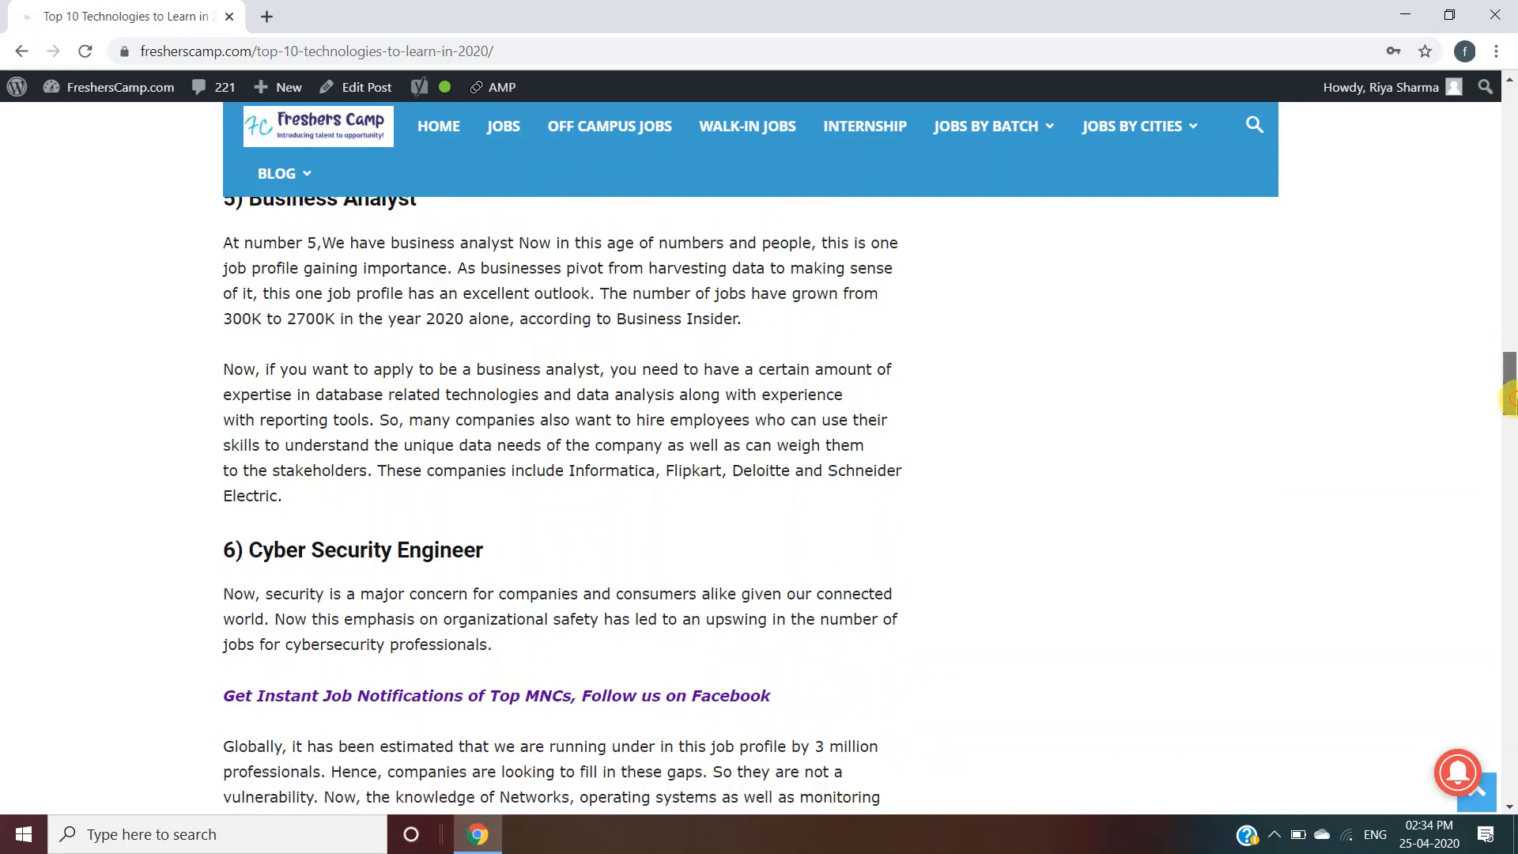
pyautogui.scroll(3)
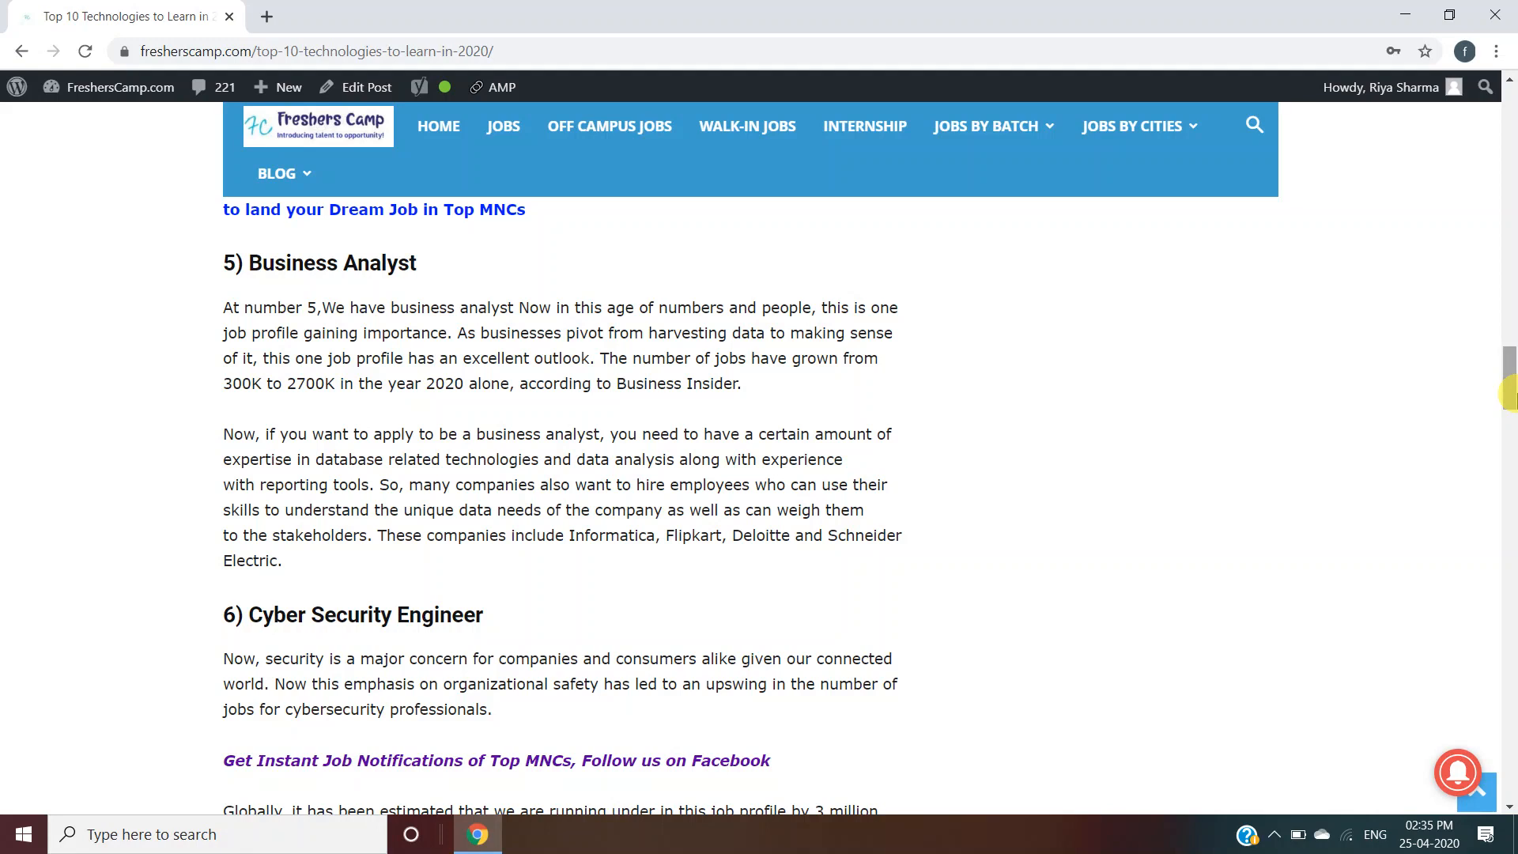
pyautogui.scroll(-3)
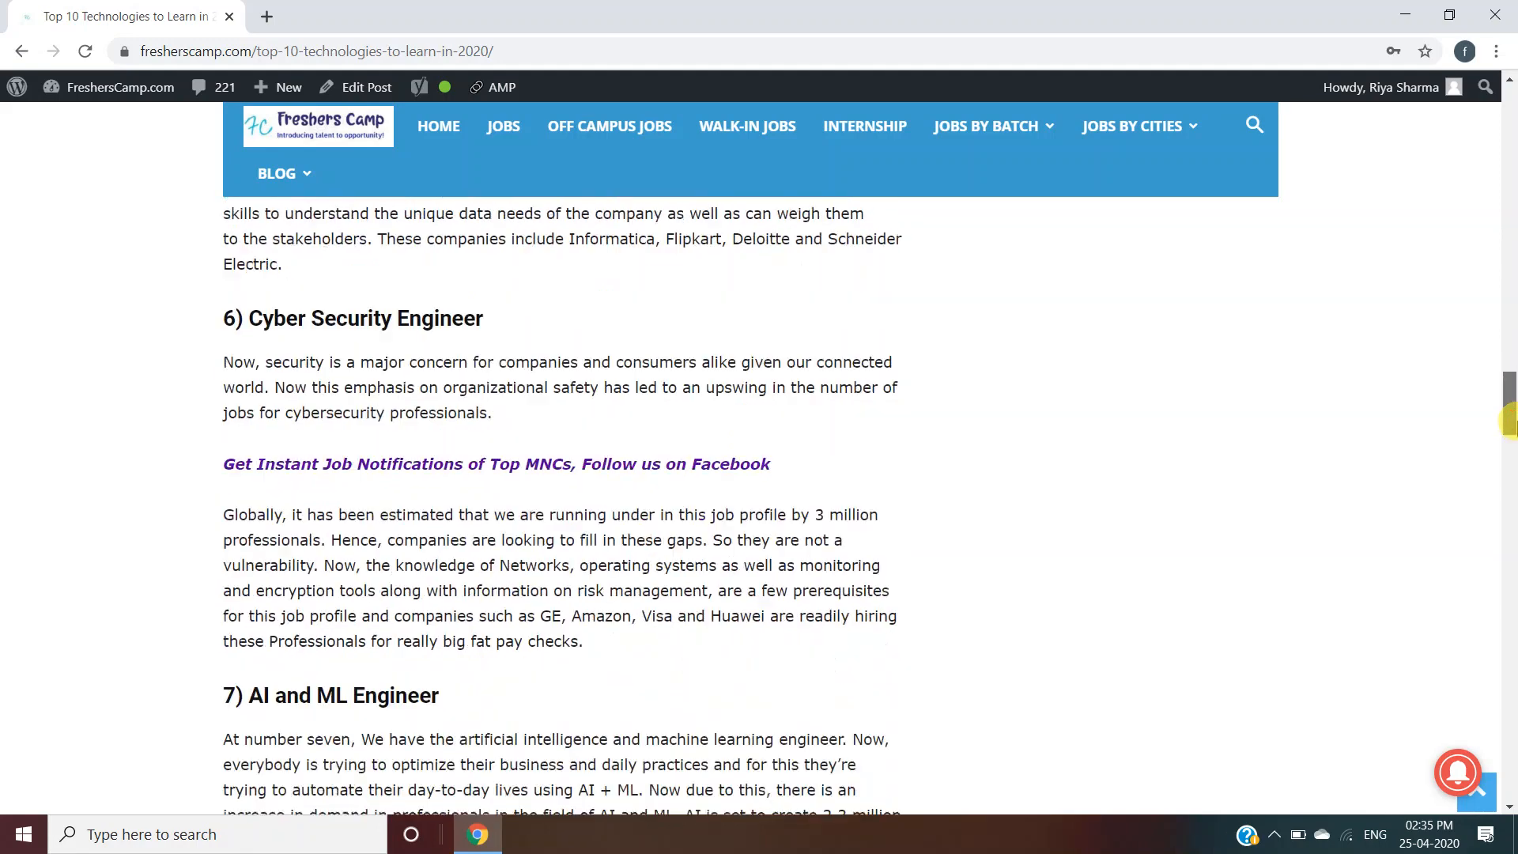
pyautogui.scroll(-3)
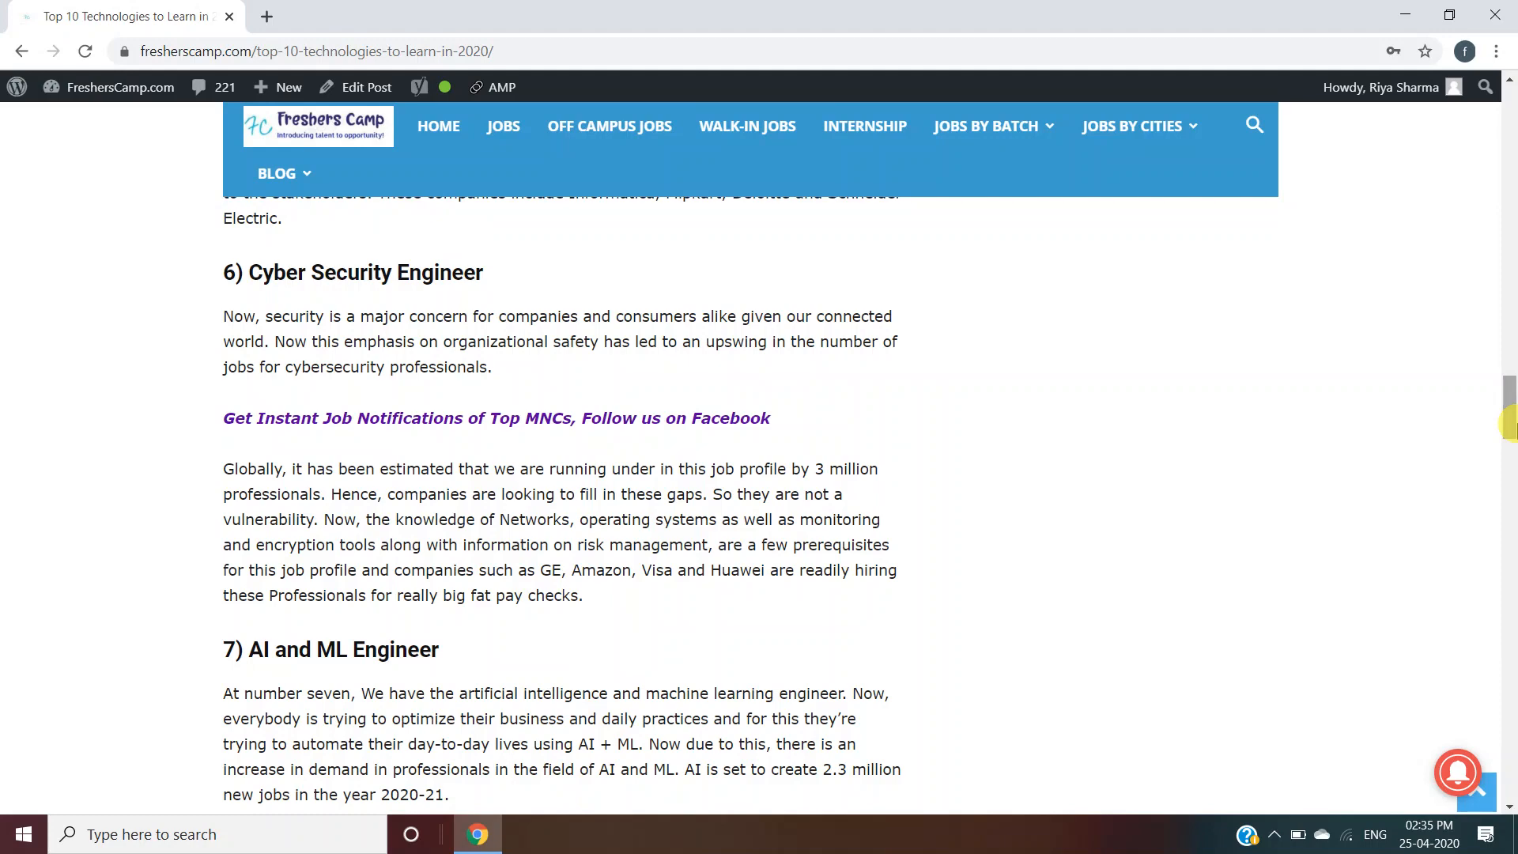
pyautogui.scroll(-3)
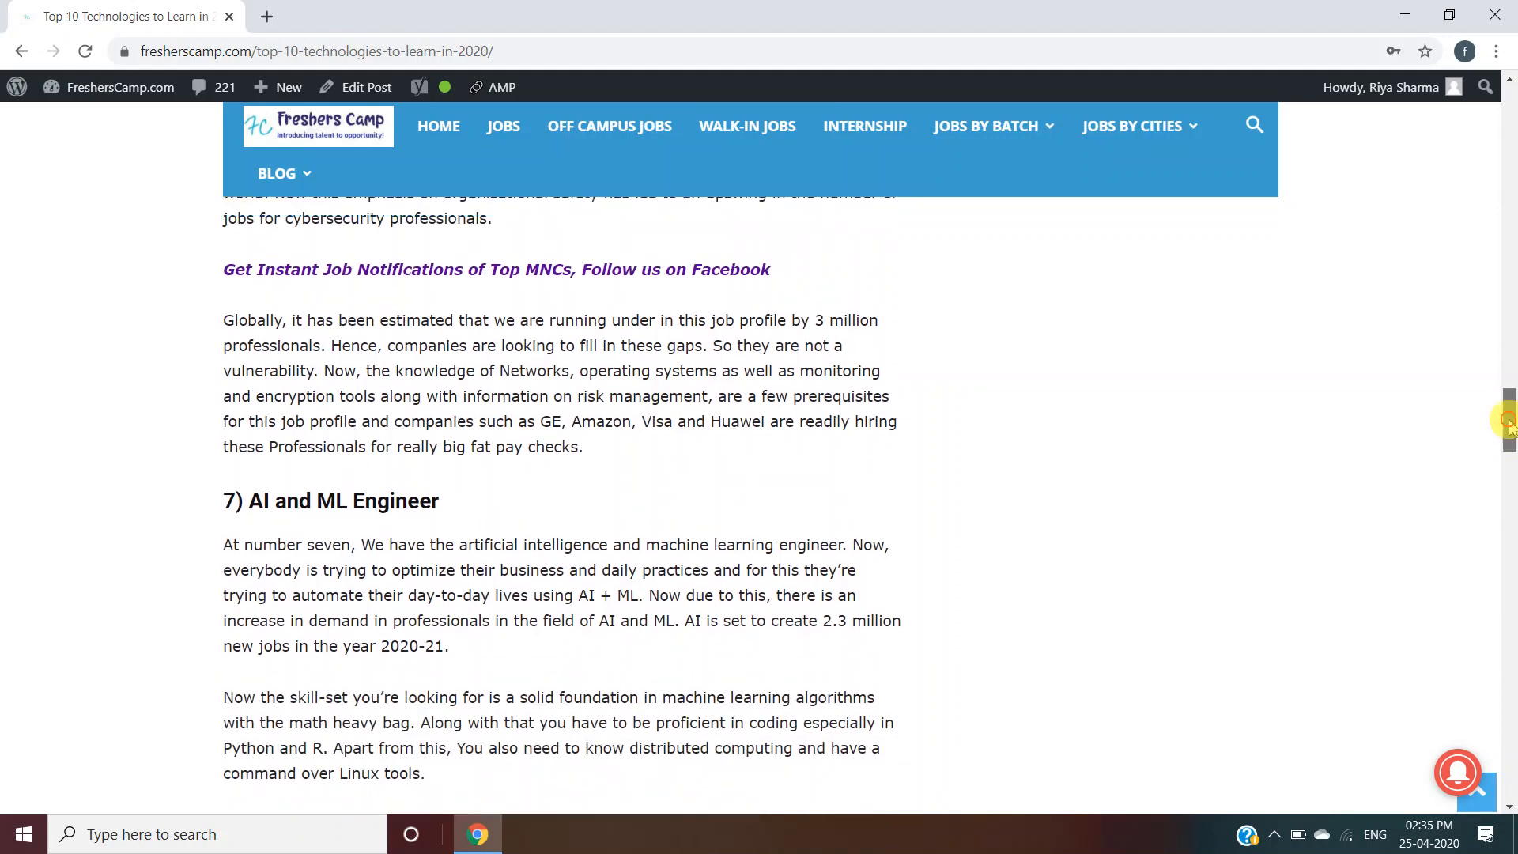
pyautogui.scroll(3)
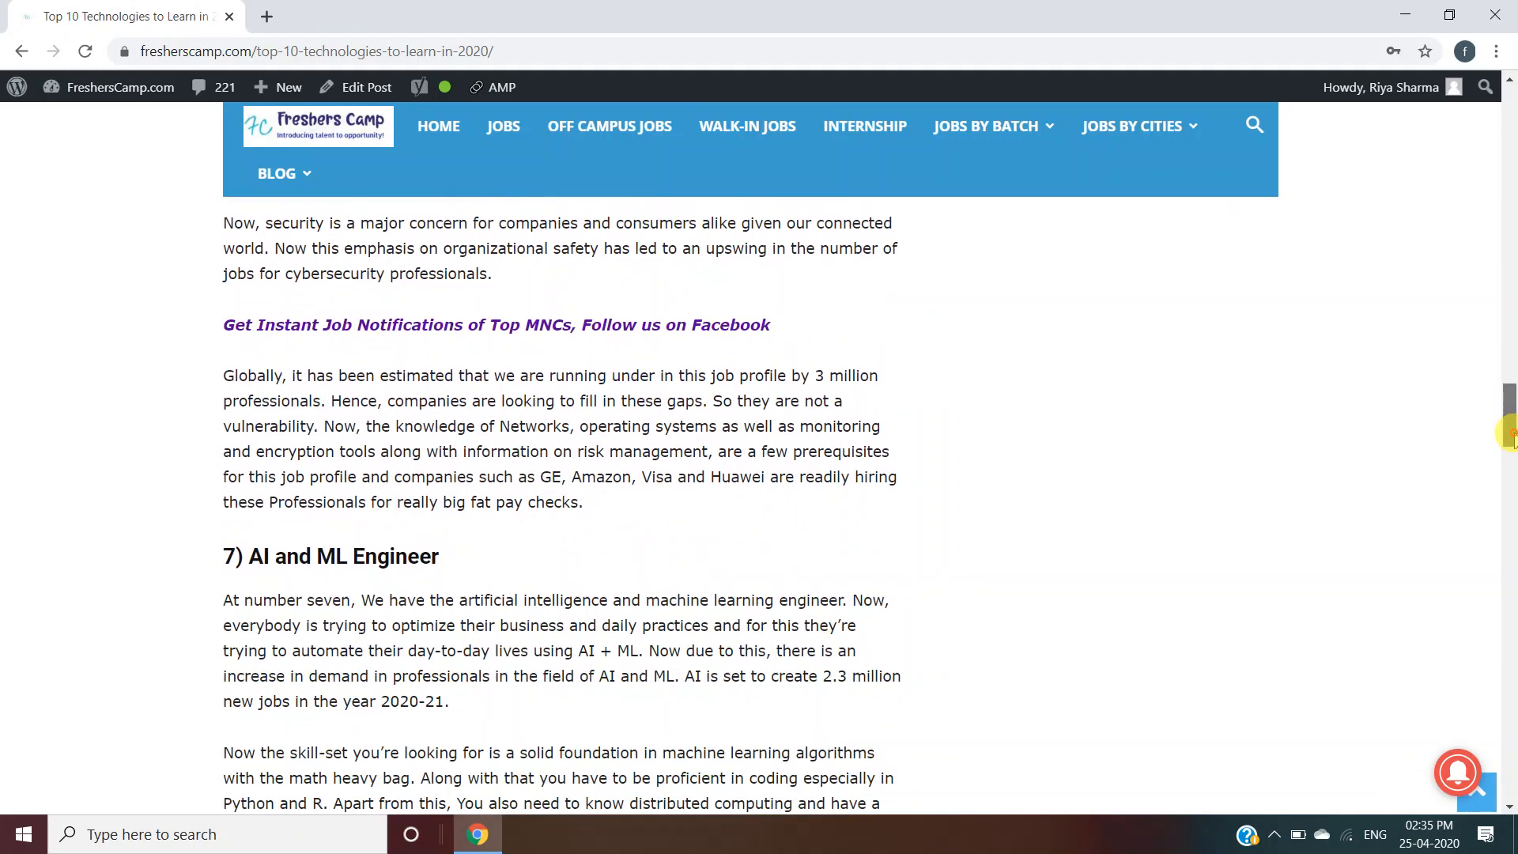
pyautogui.scroll(3)
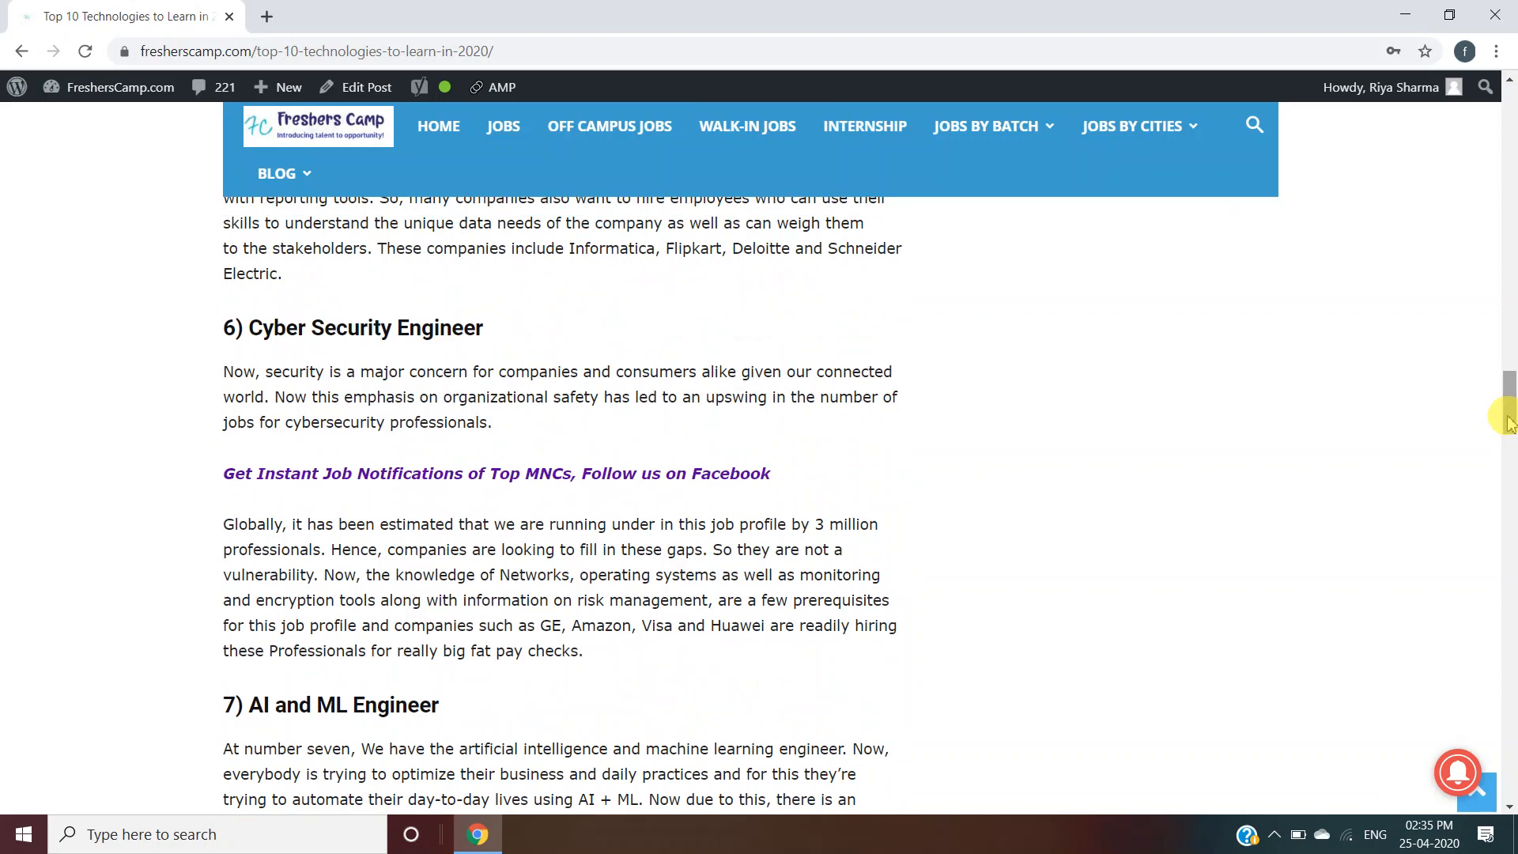
pyautogui.scroll(-3)
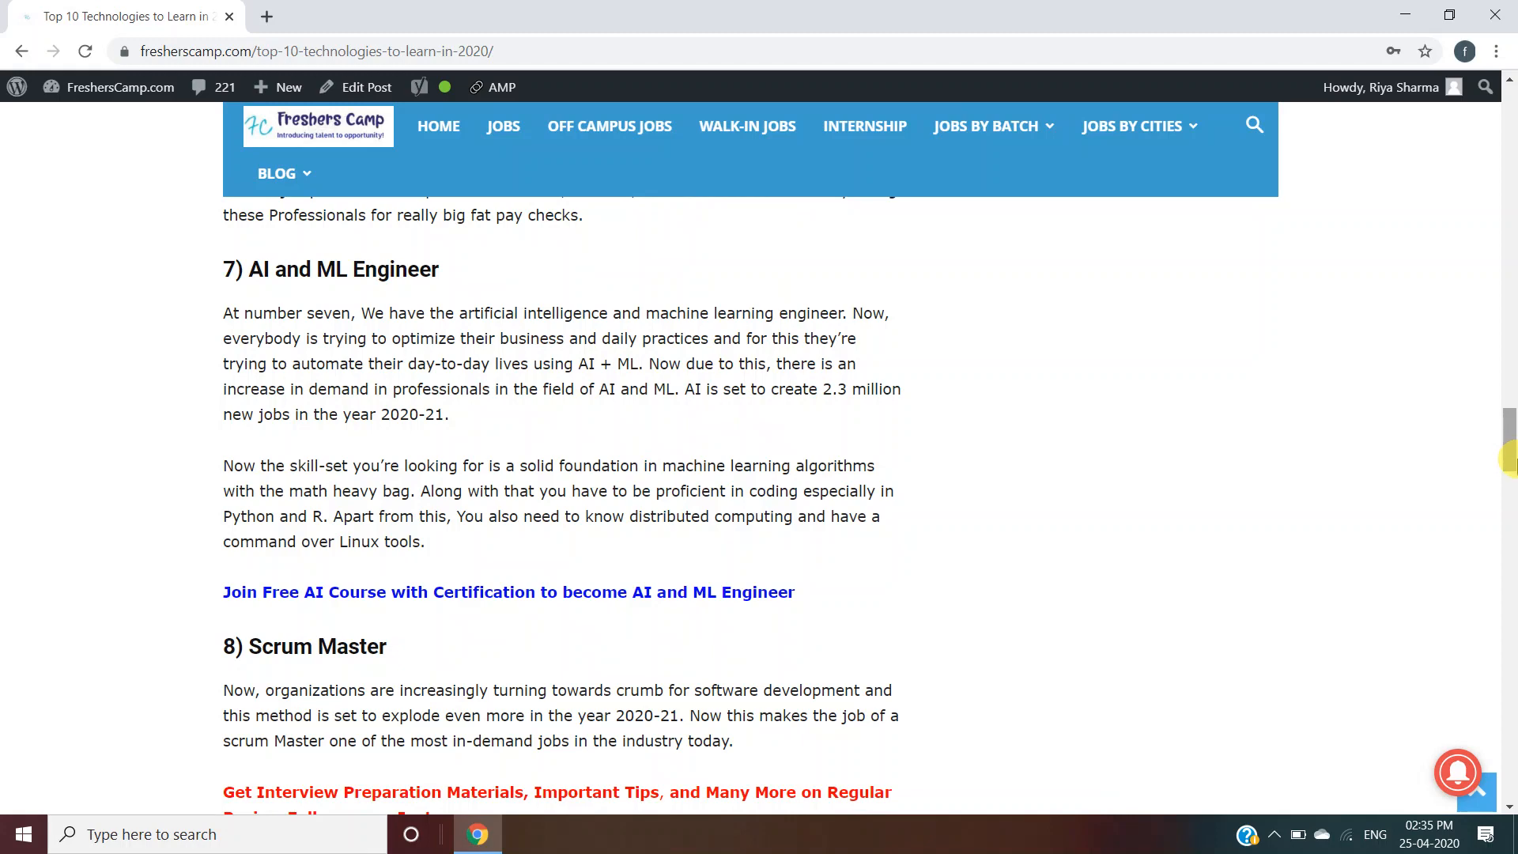
pyautogui.scroll(-3)
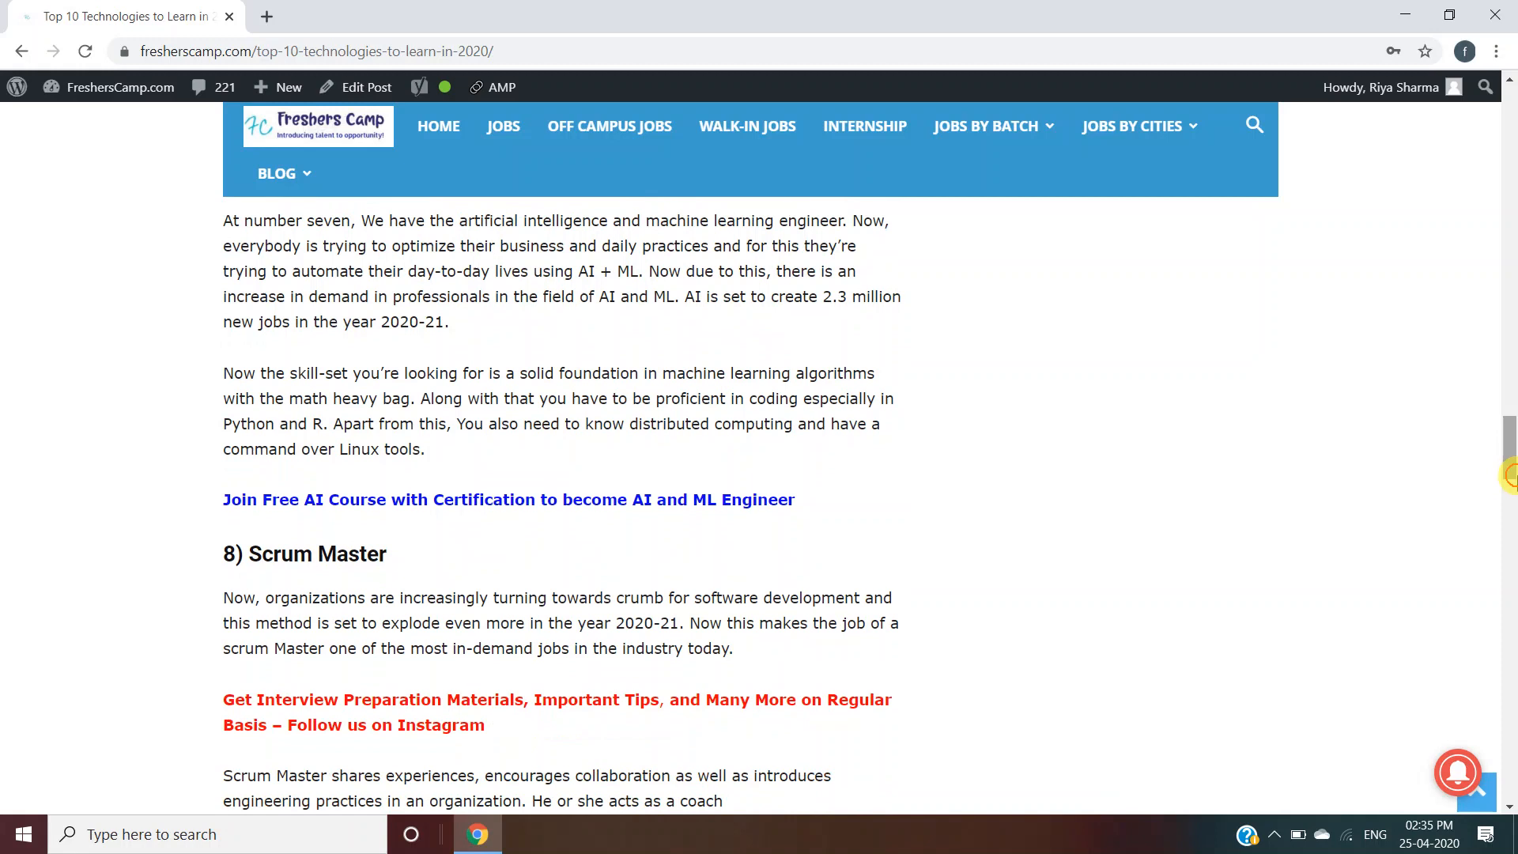
pyautogui.scroll(-3)
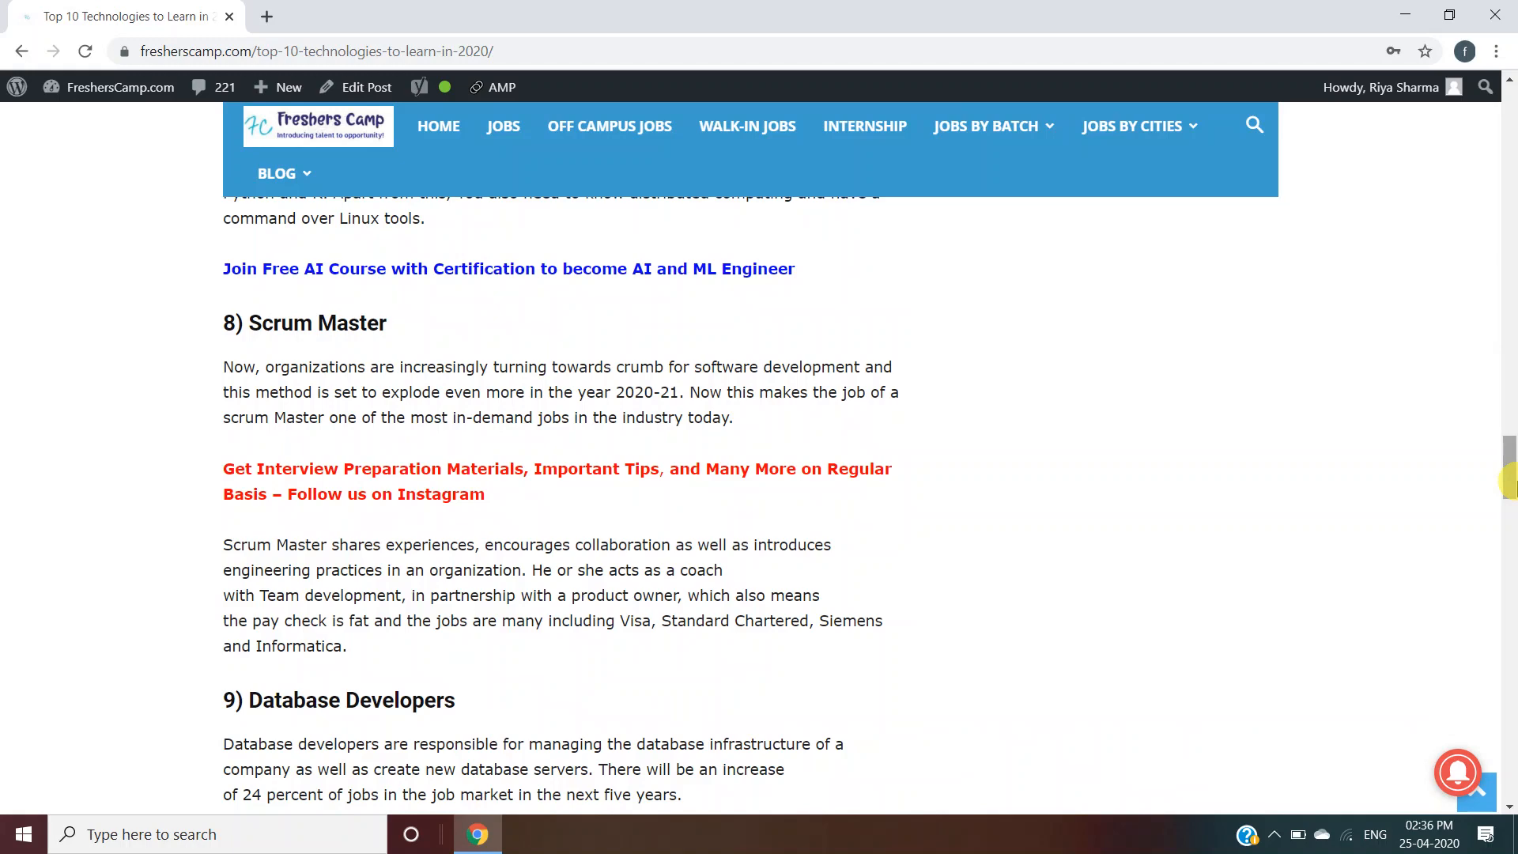
pyautogui.scroll(-3)
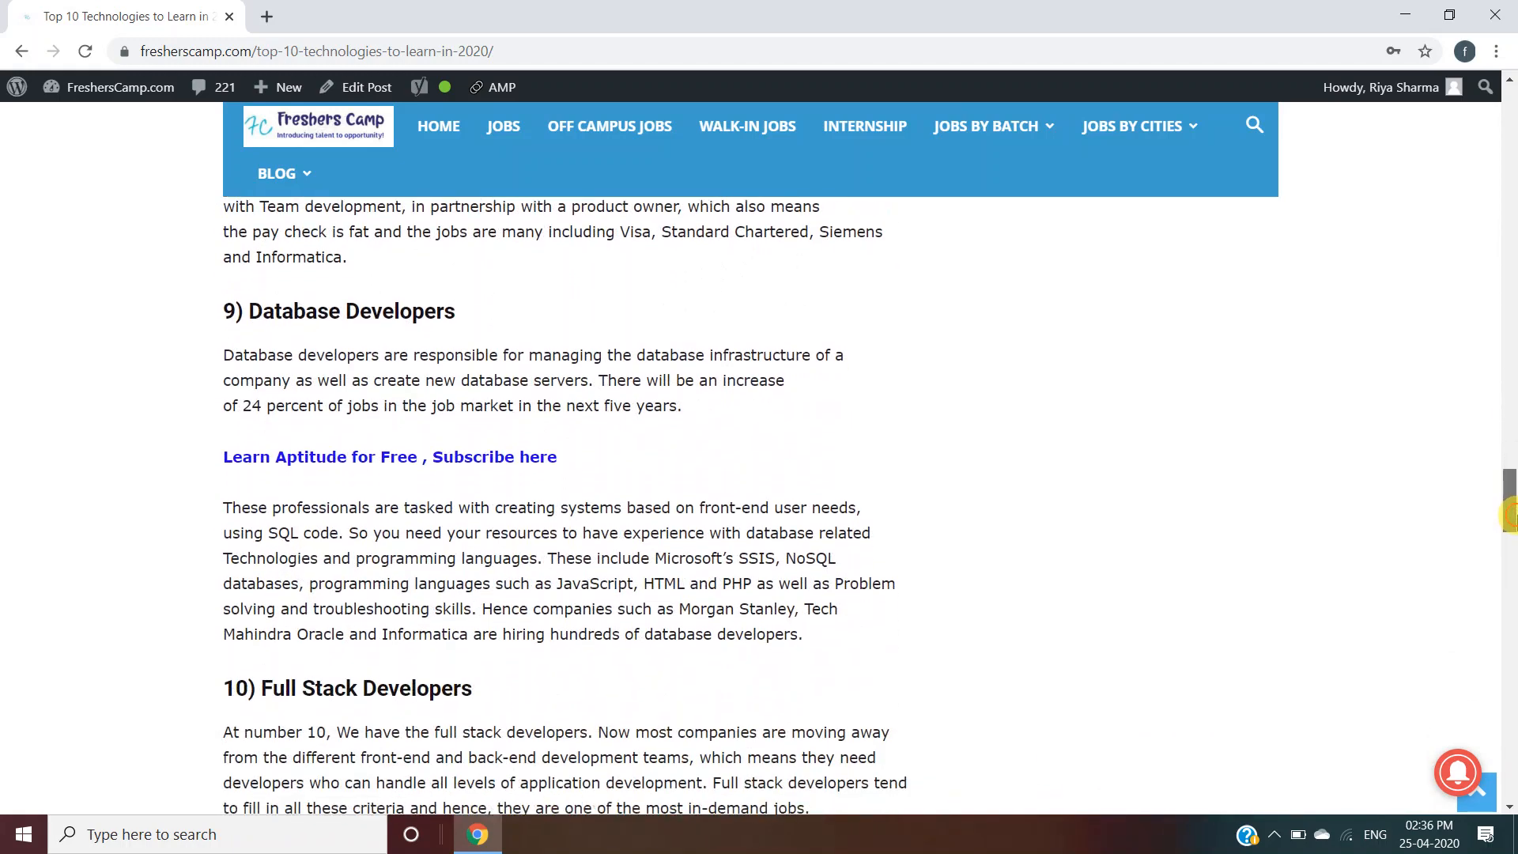
pyautogui.scroll(-3)
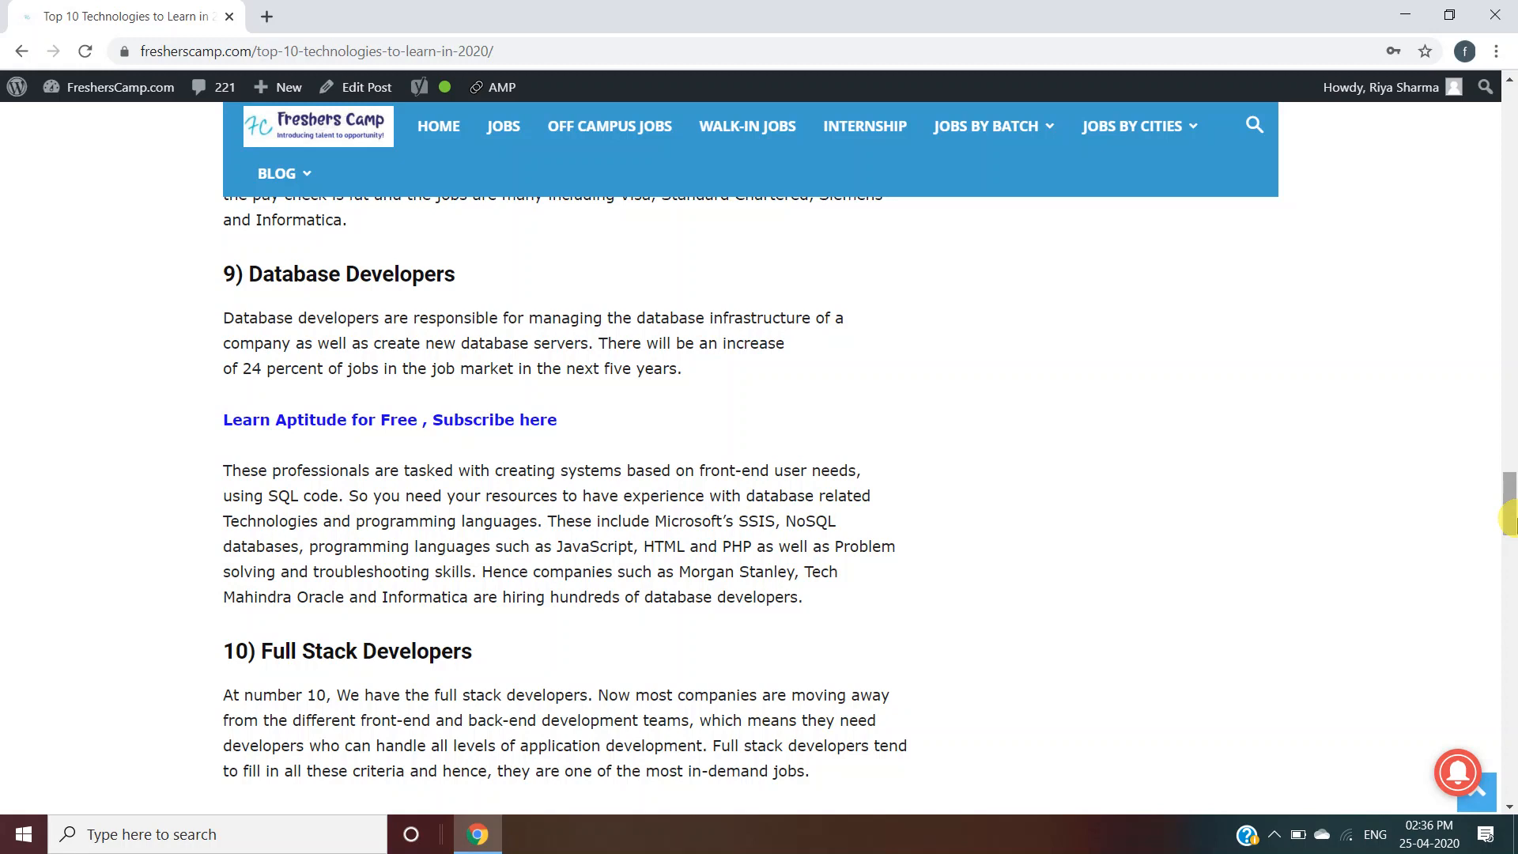
pyautogui.scroll(-3)
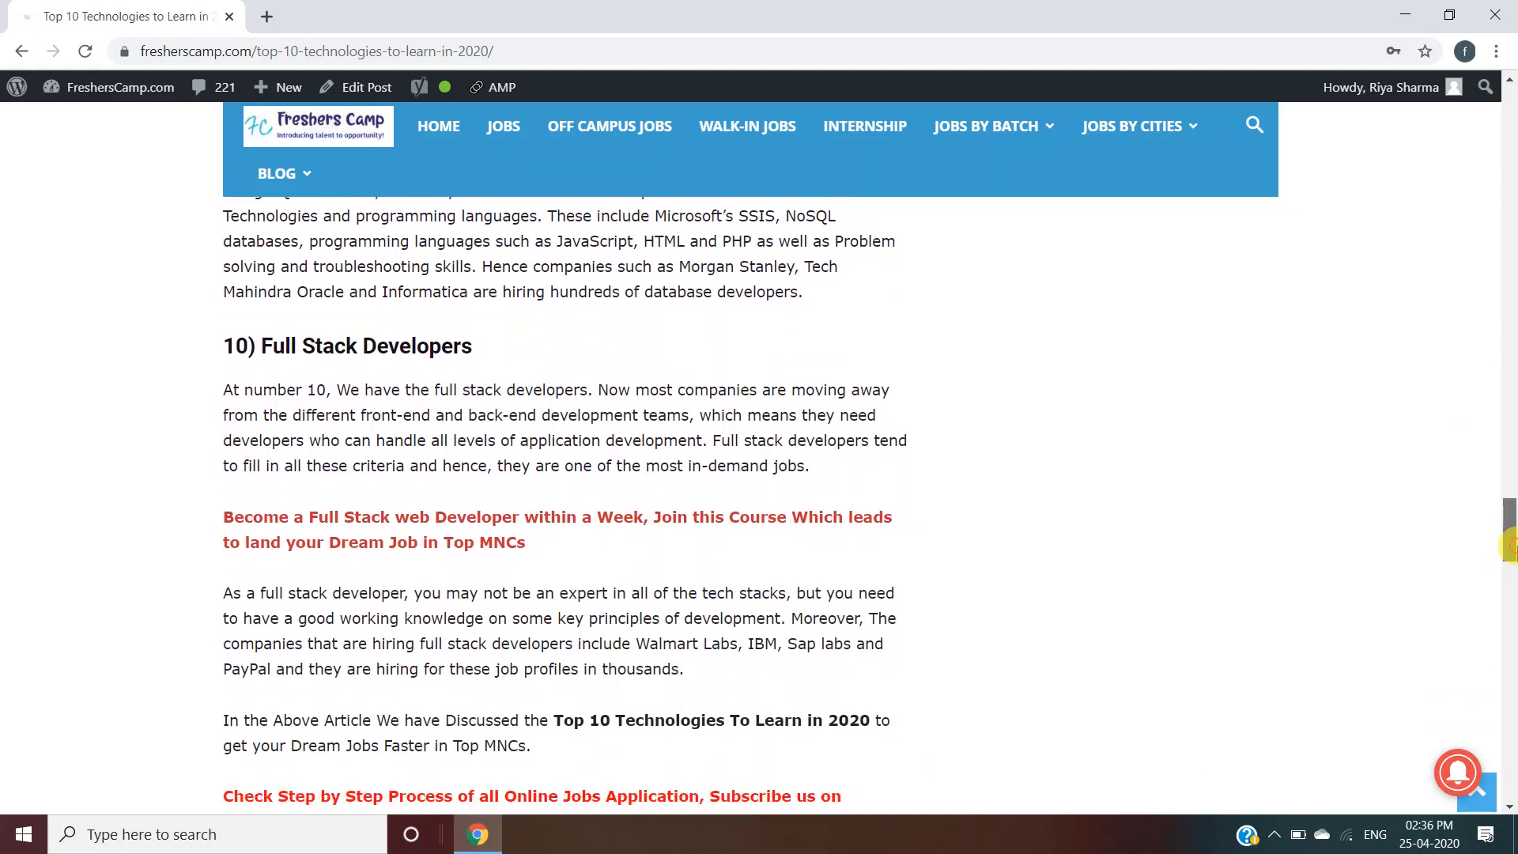
pyautogui.scroll(-3)
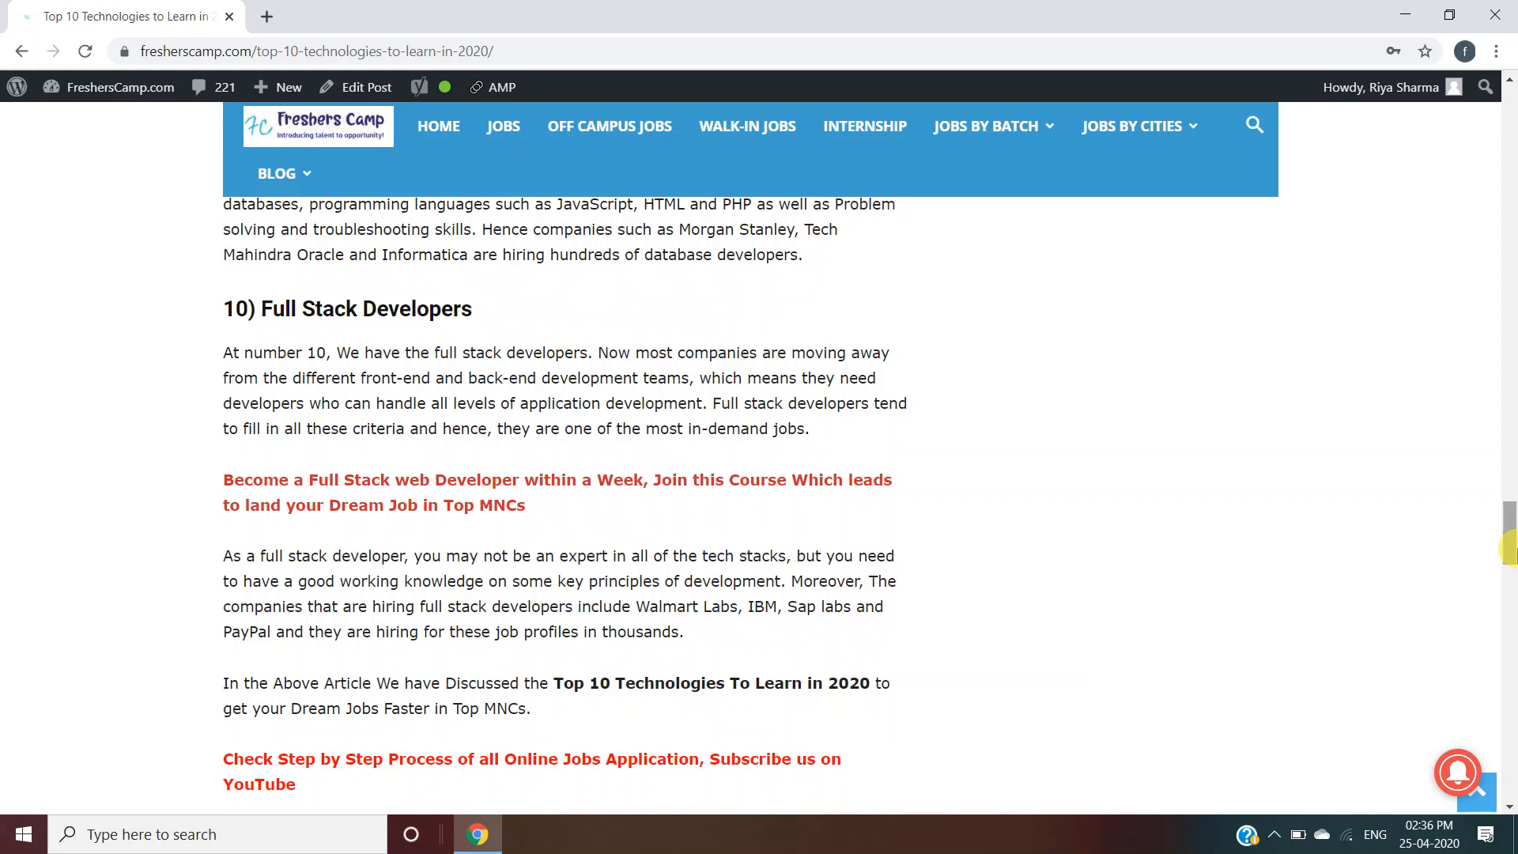
pyautogui.scroll(-3)
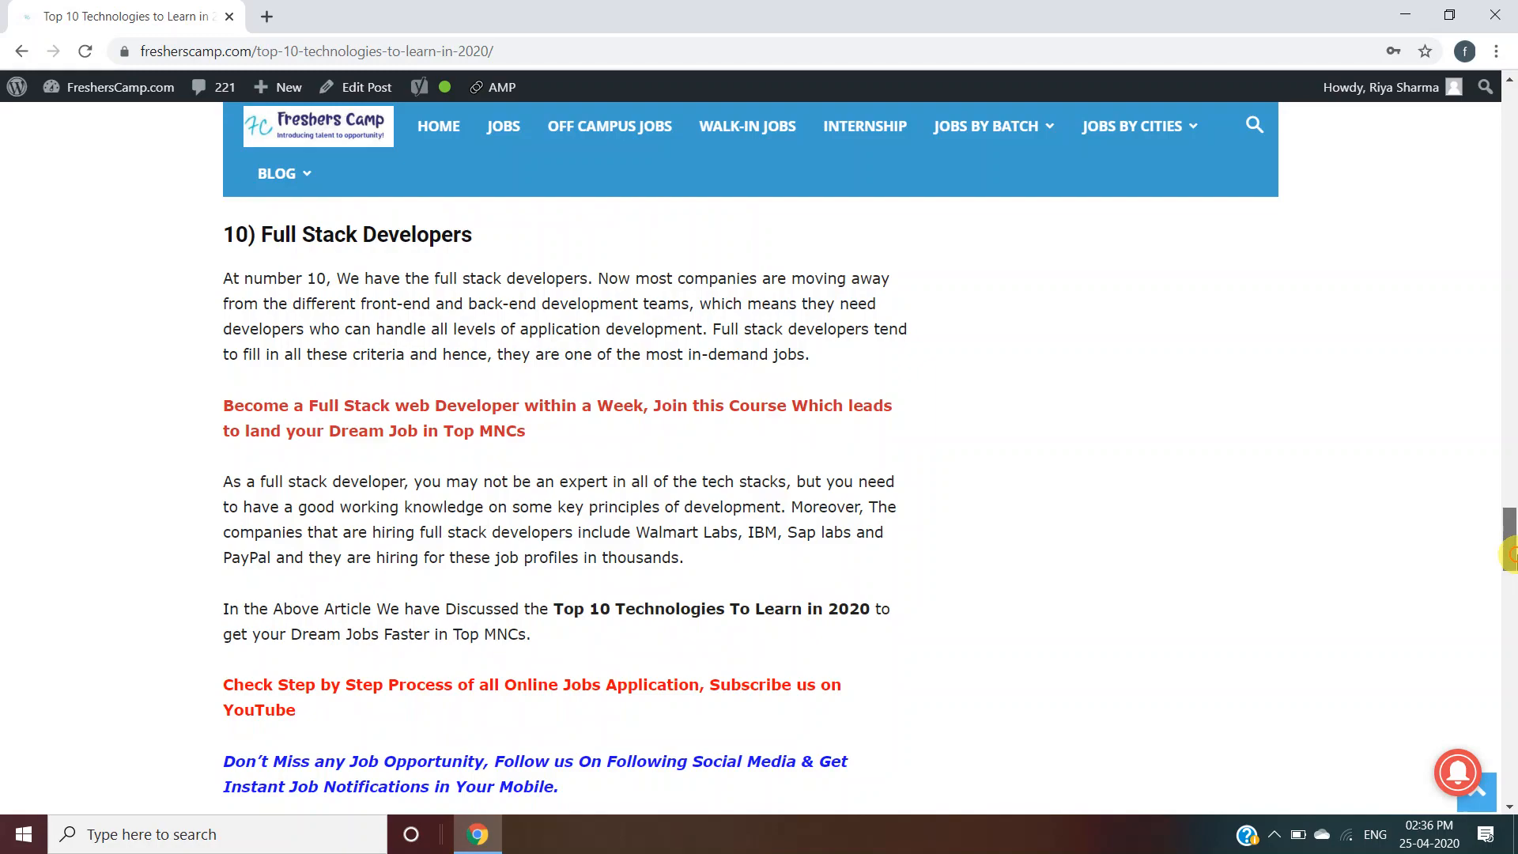
pyautogui.scroll(3)
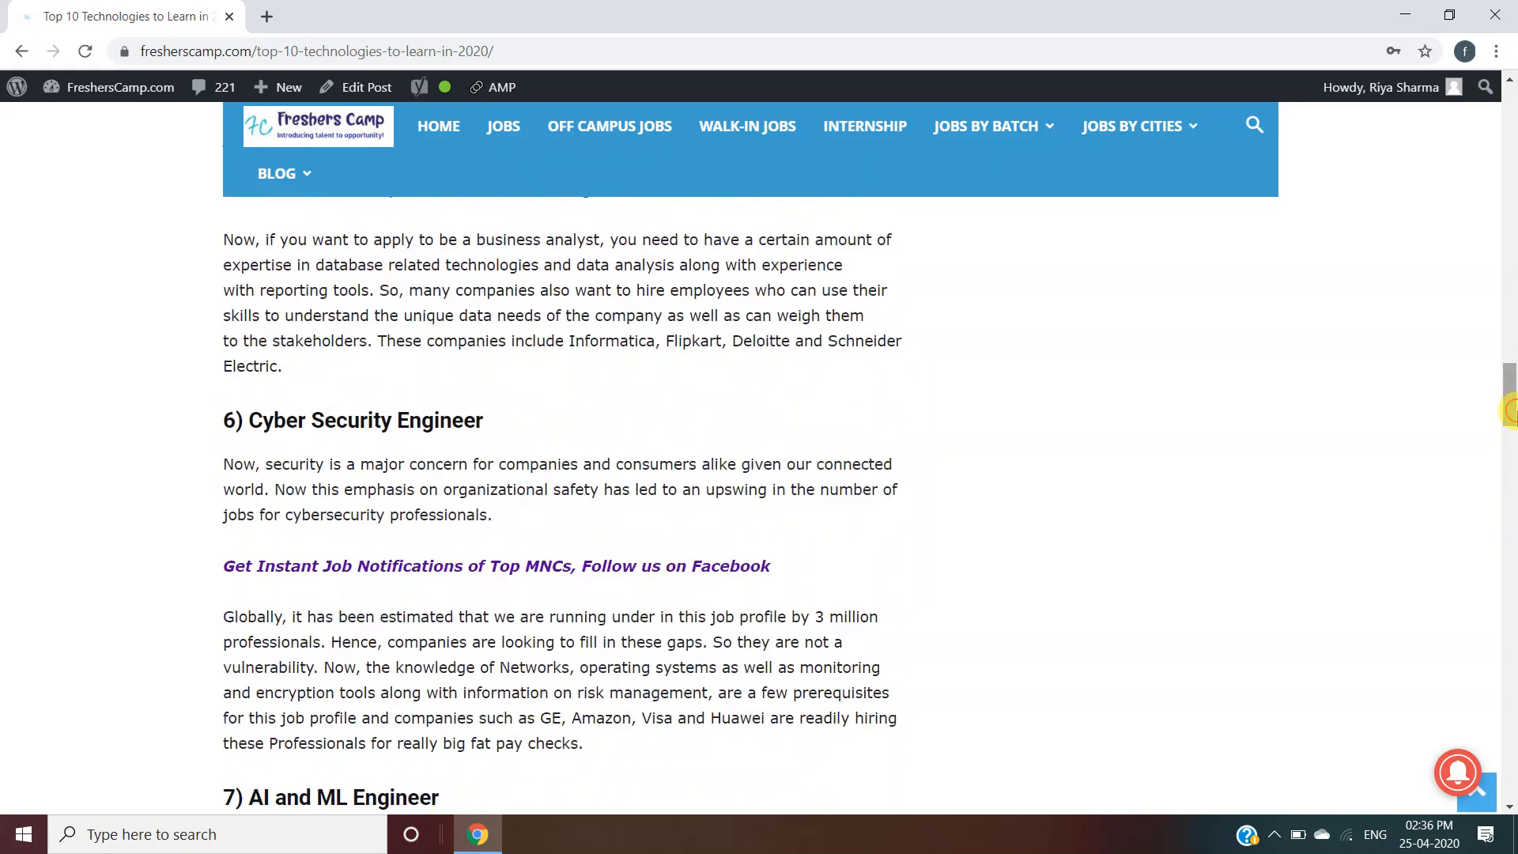
pyautogui.scroll(3)
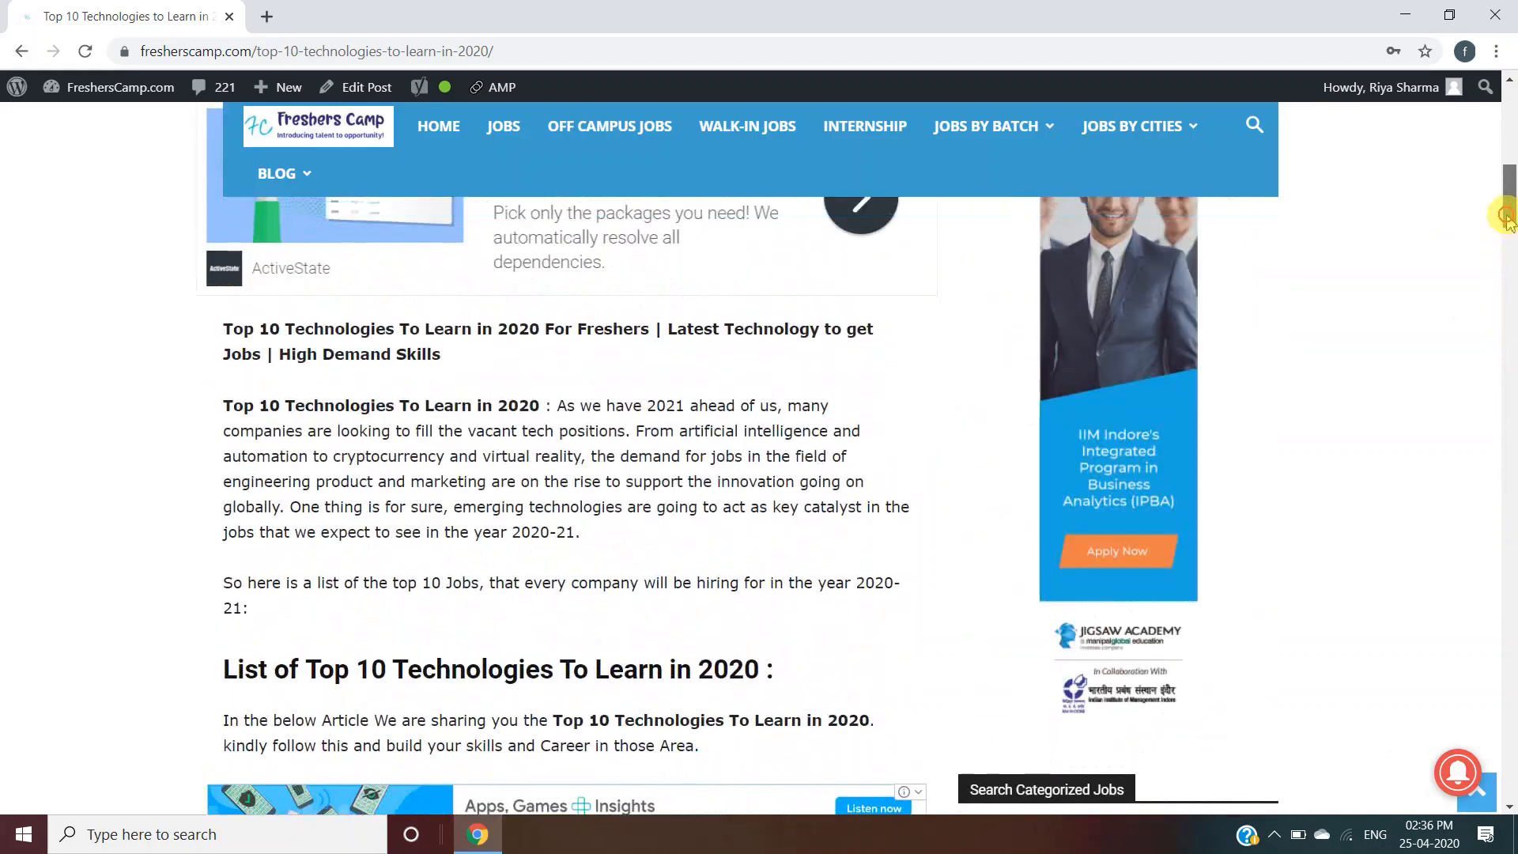
pyautogui.scroll(-3)
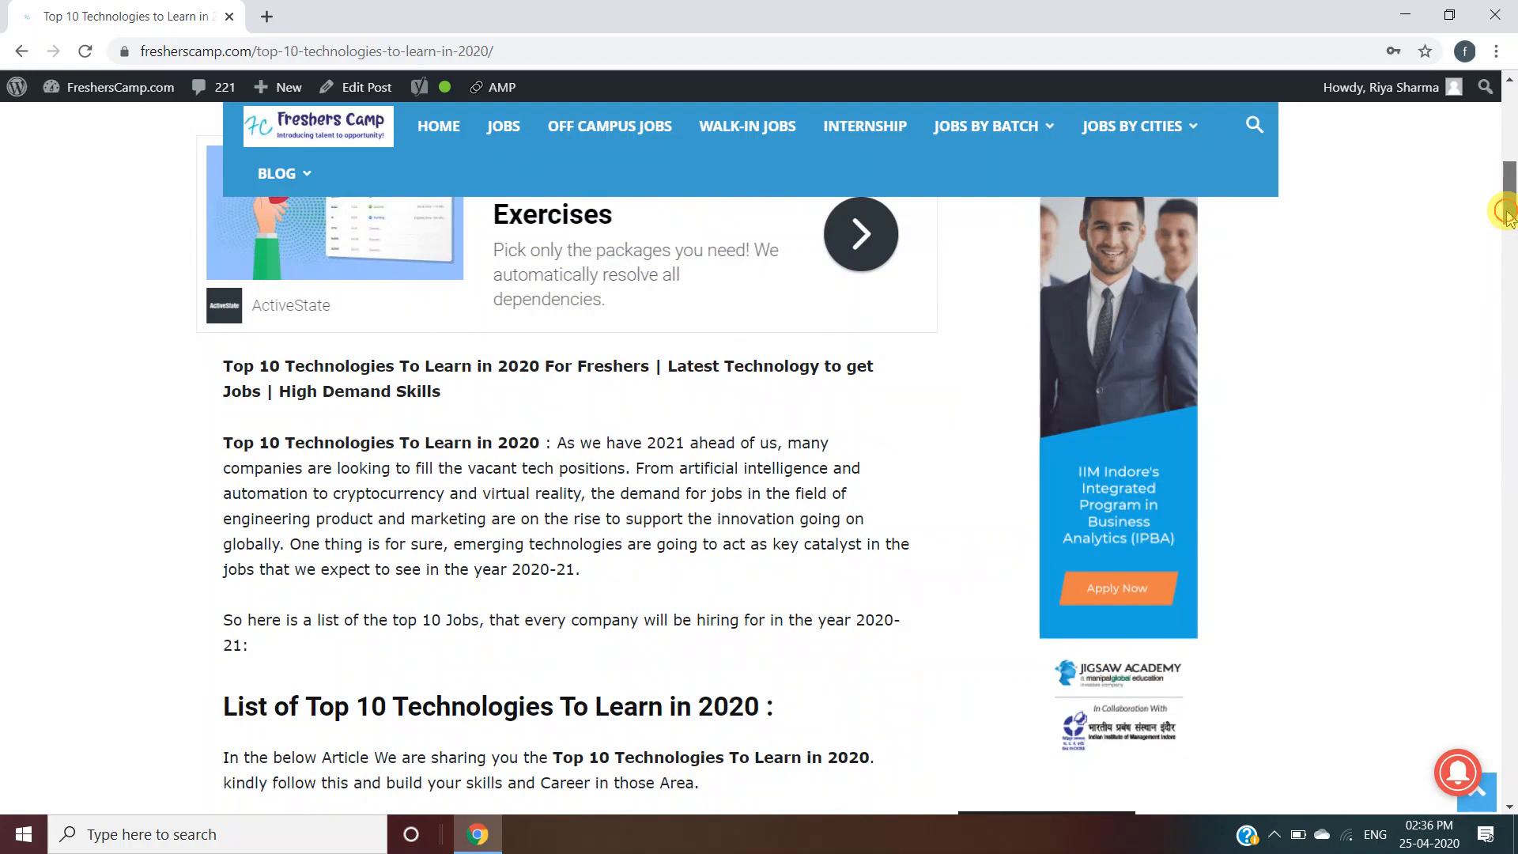
pyautogui.scroll(-3)
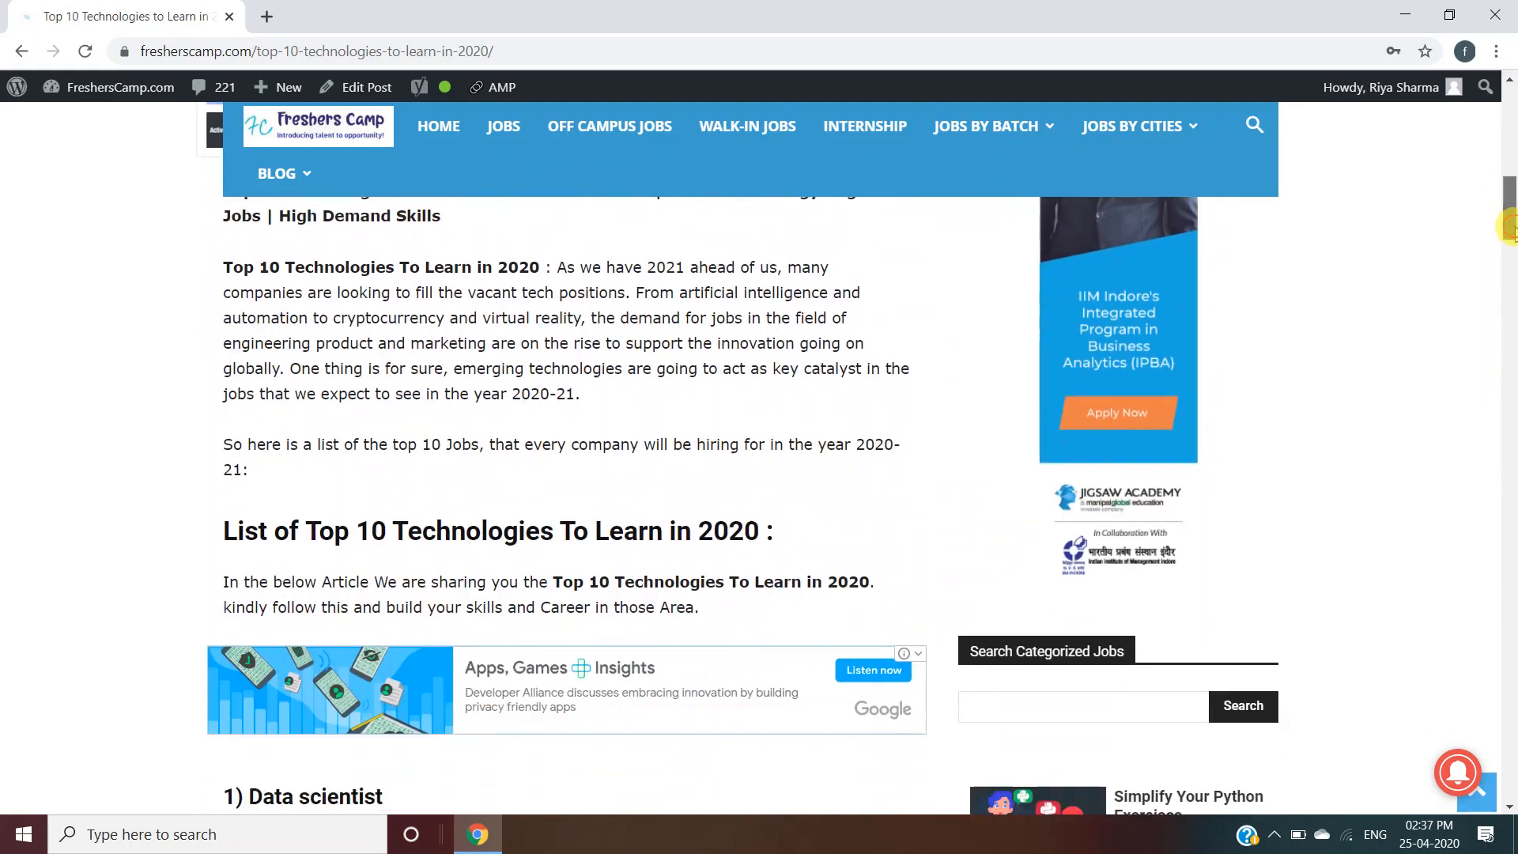
pyautogui.scroll(-3)
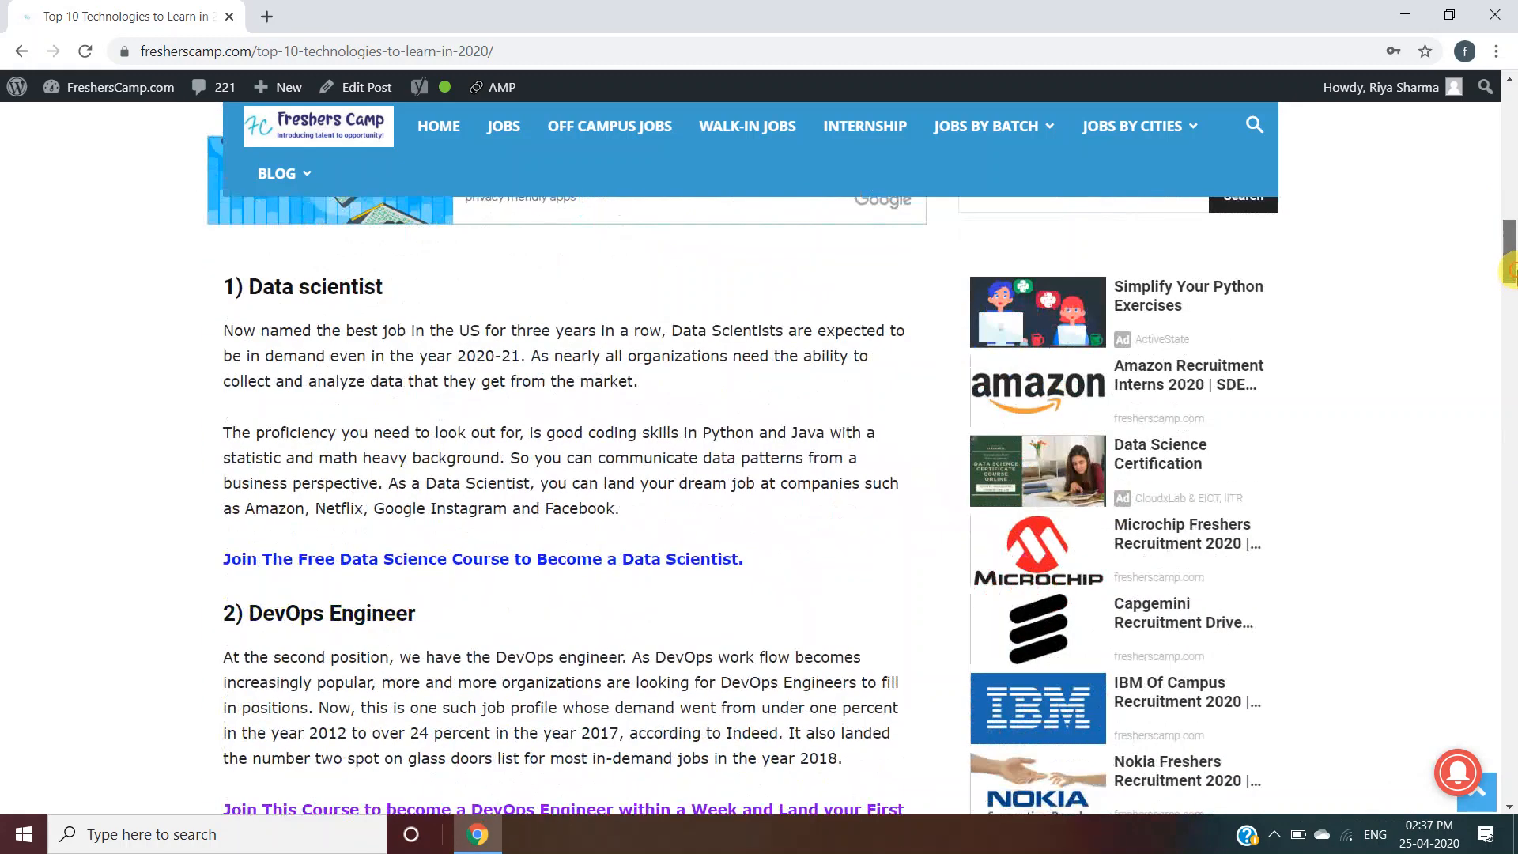
pyautogui.scroll(-3)
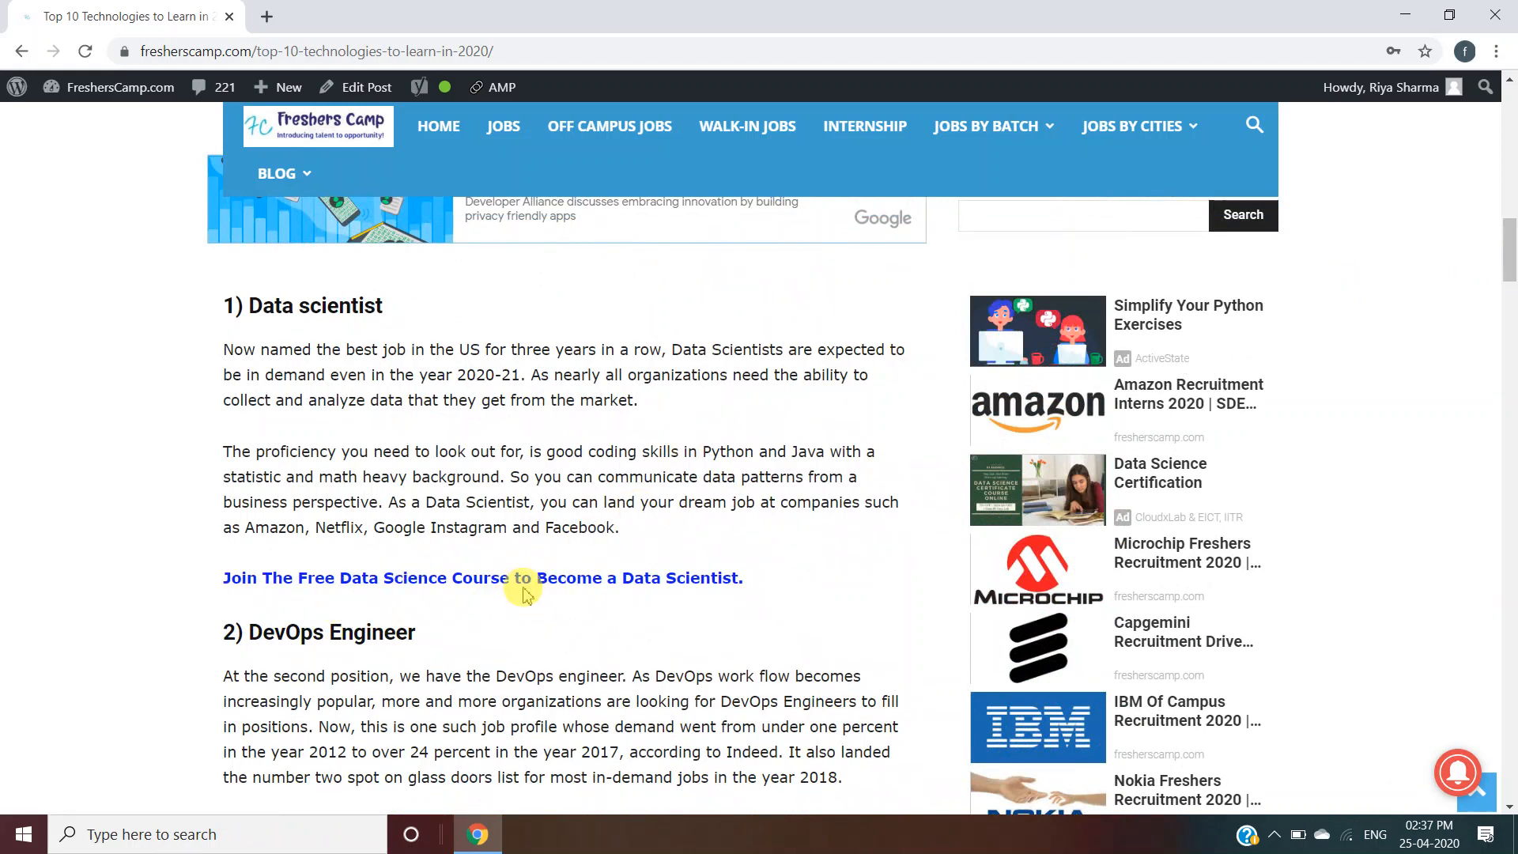
pyautogui.moveTo(573, 578)
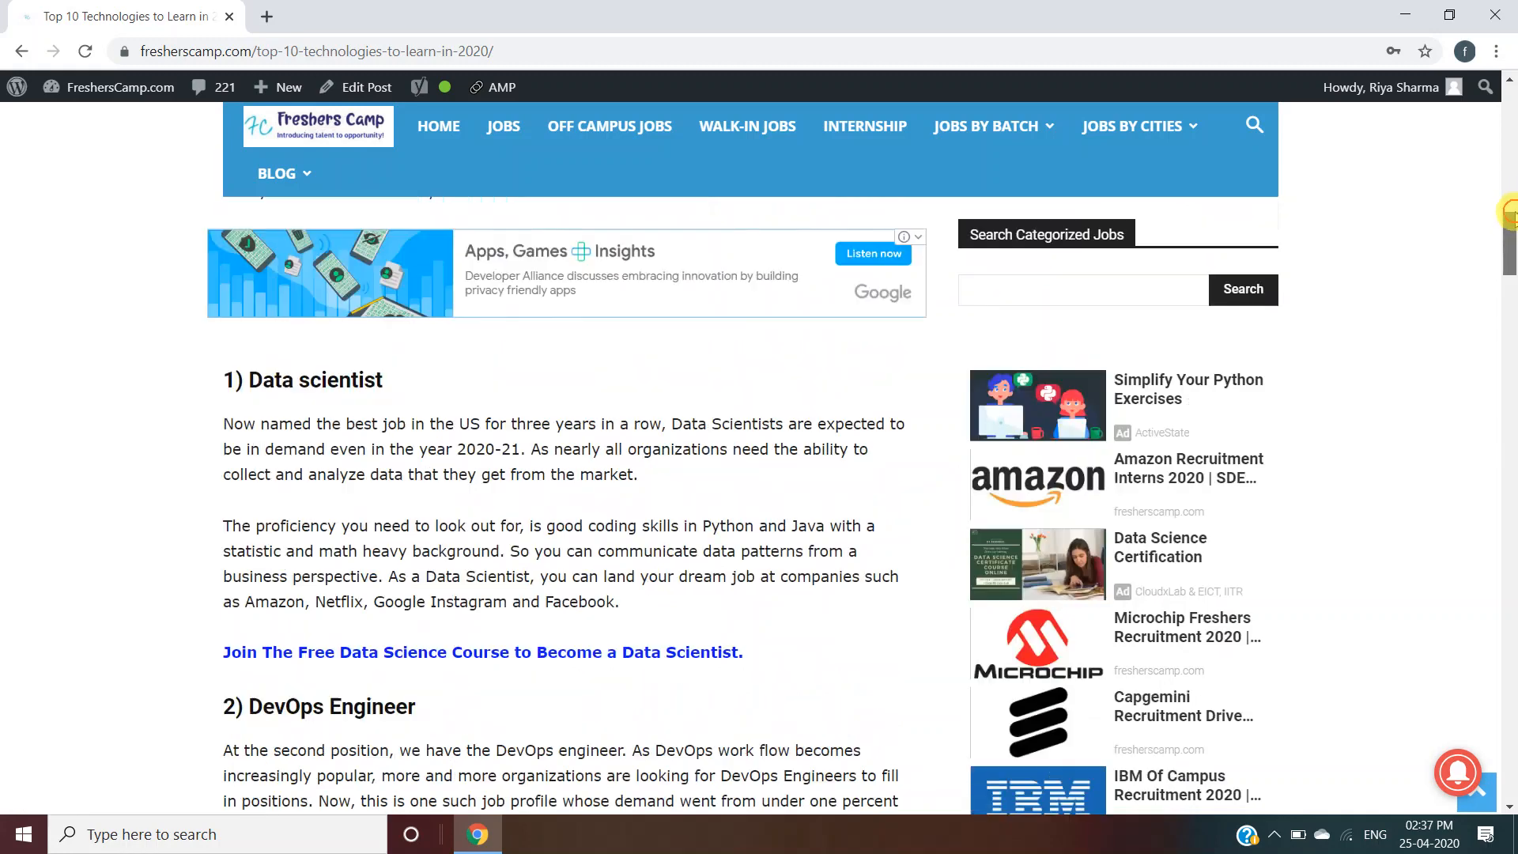
pyautogui.scroll(3)
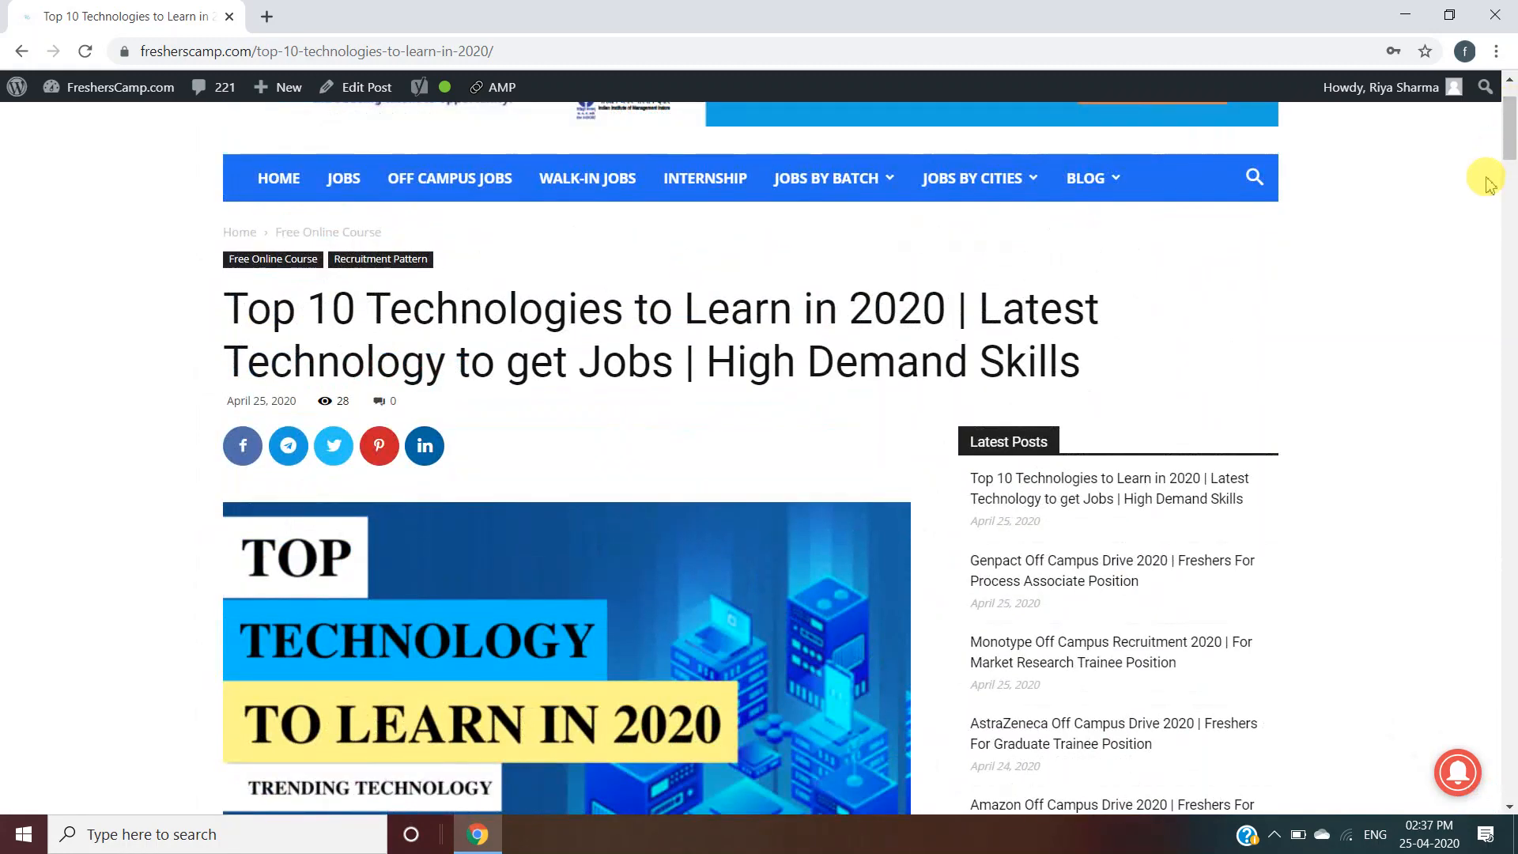